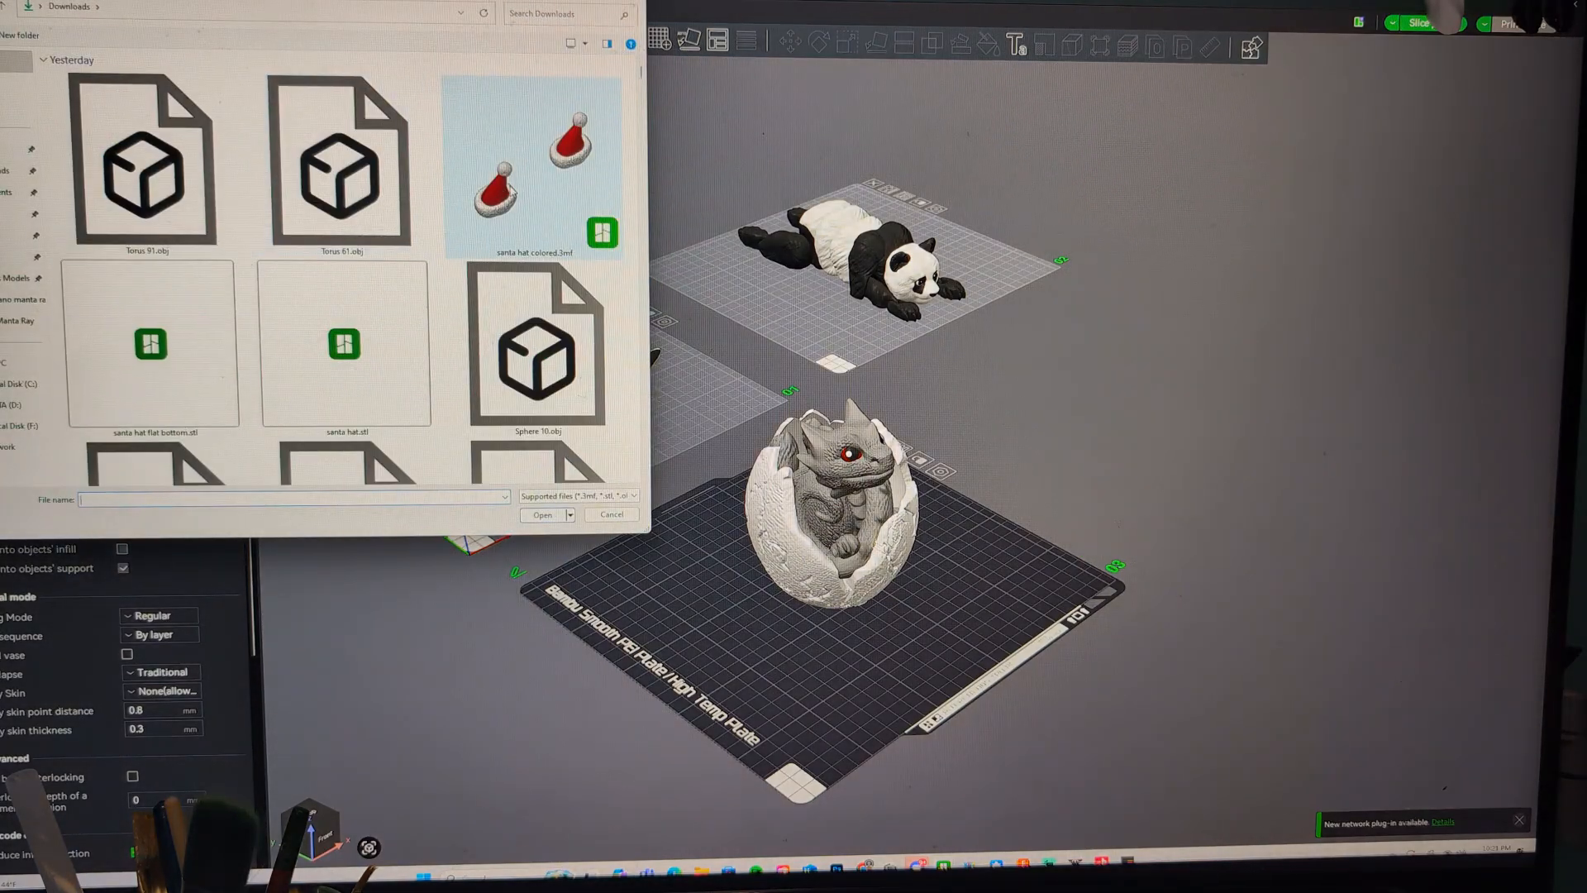
Import 'santa hat colored.3mf' as geometry only, placing two red hats beside the dragon egg
left_click(534, 167)
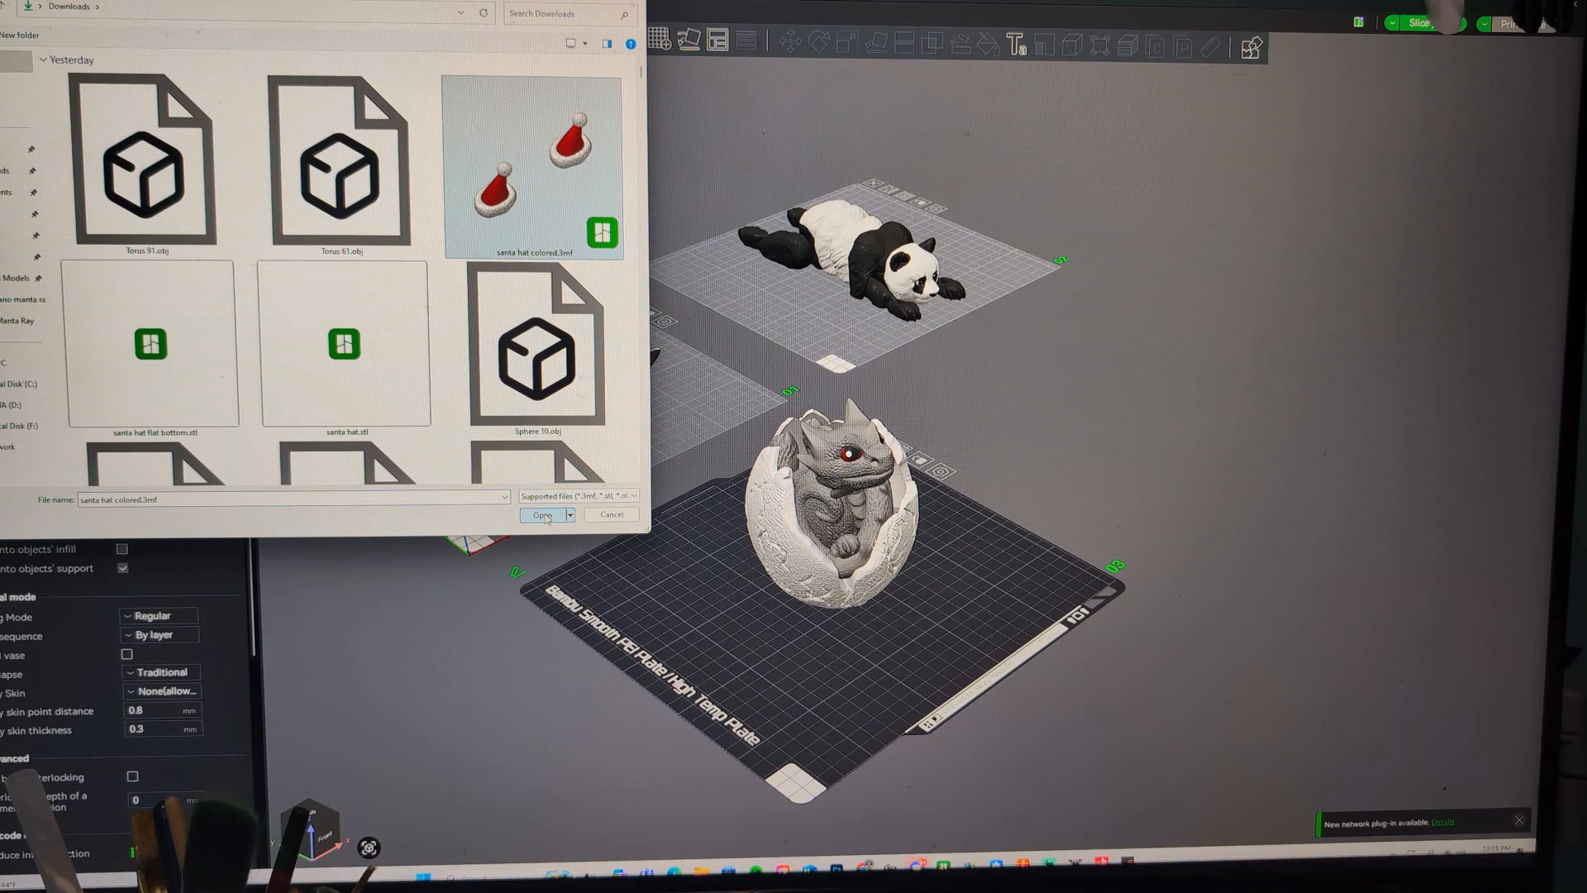
left_click(542, 514)
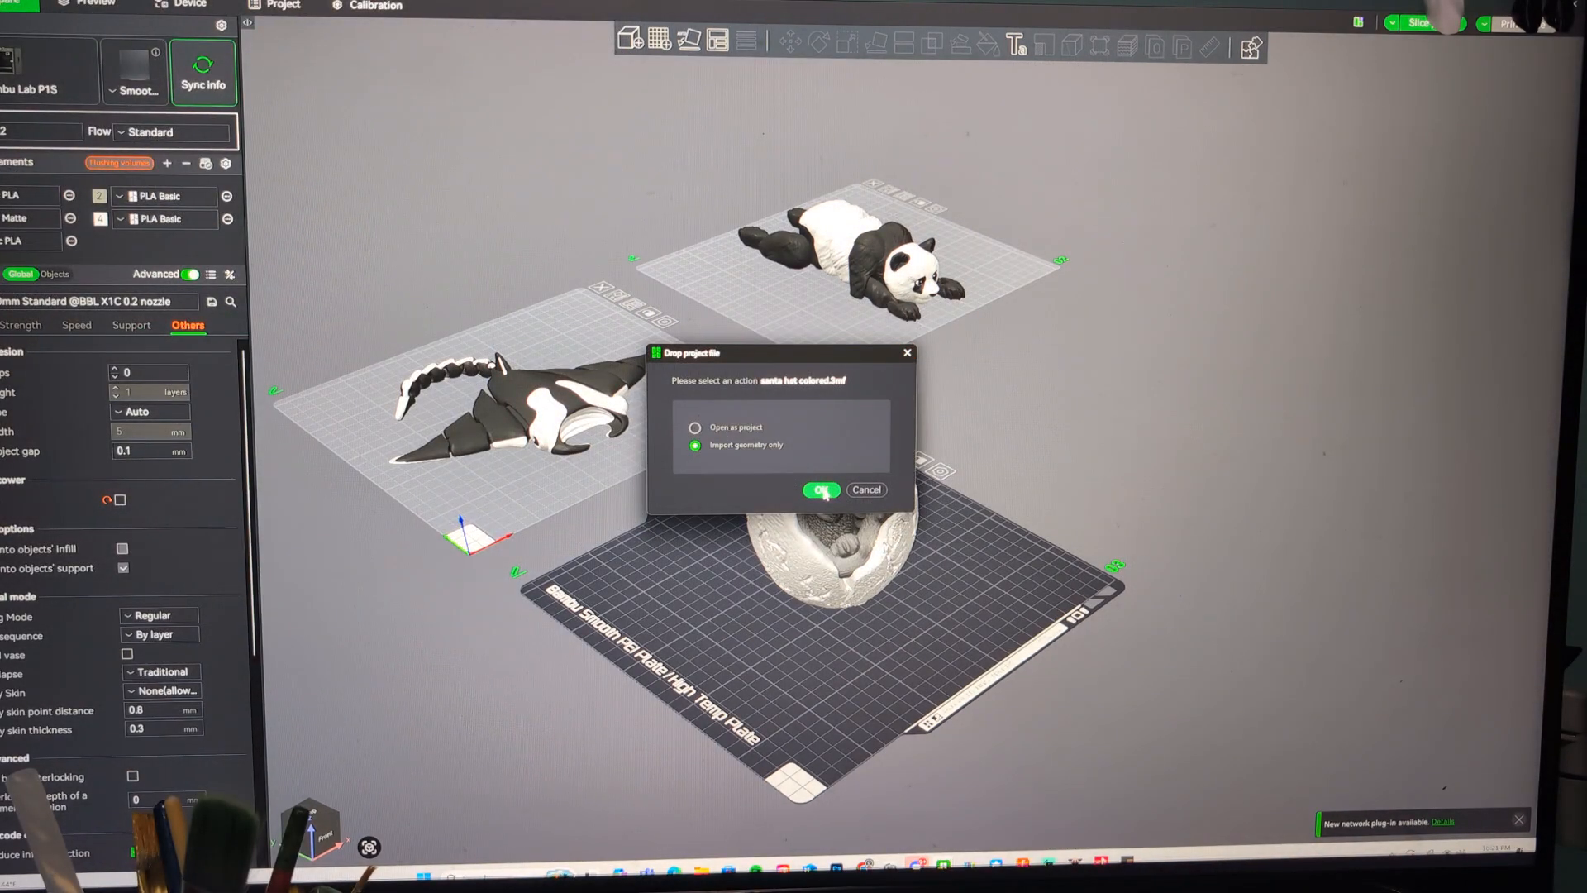
left_click(820, 490)
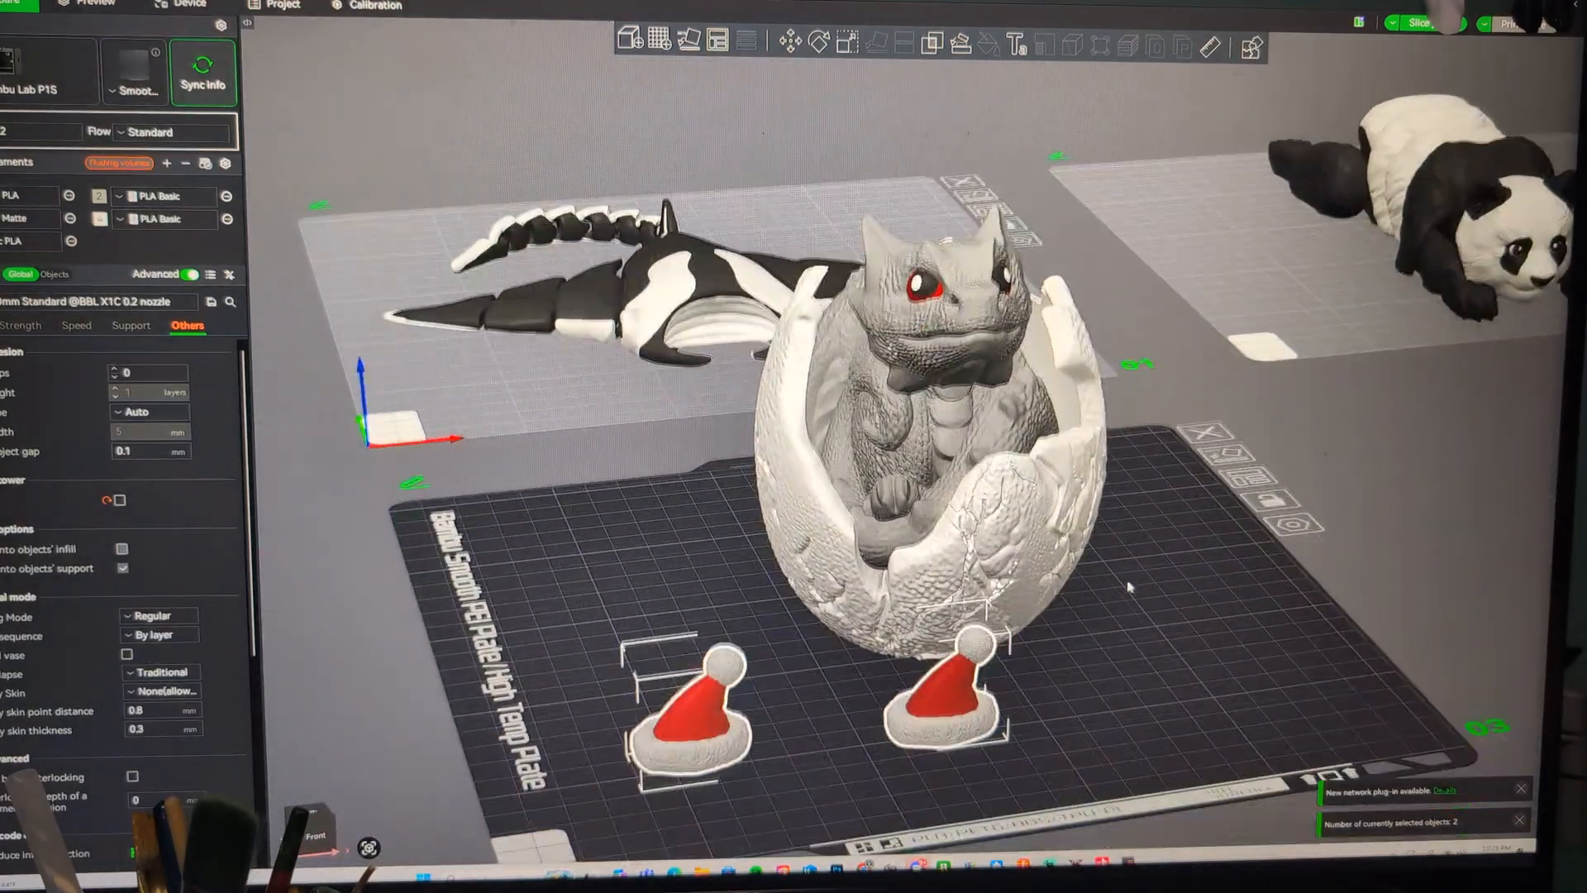
Clone a Santa hat so four hats sit beside the dragon egg
right_click(688, 697)
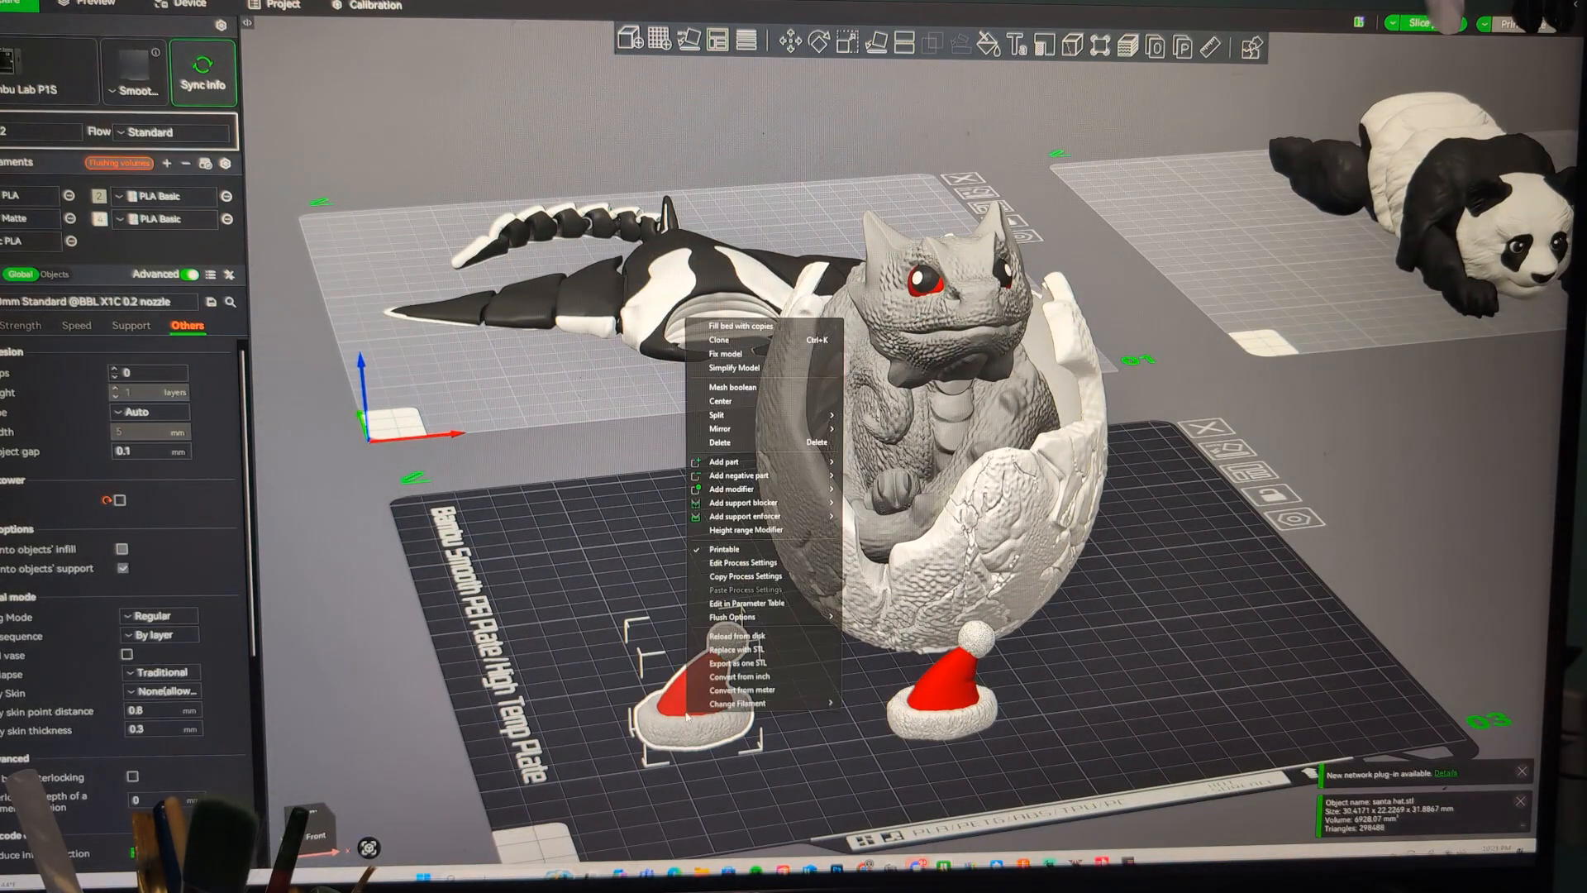
left_click(719, 338)
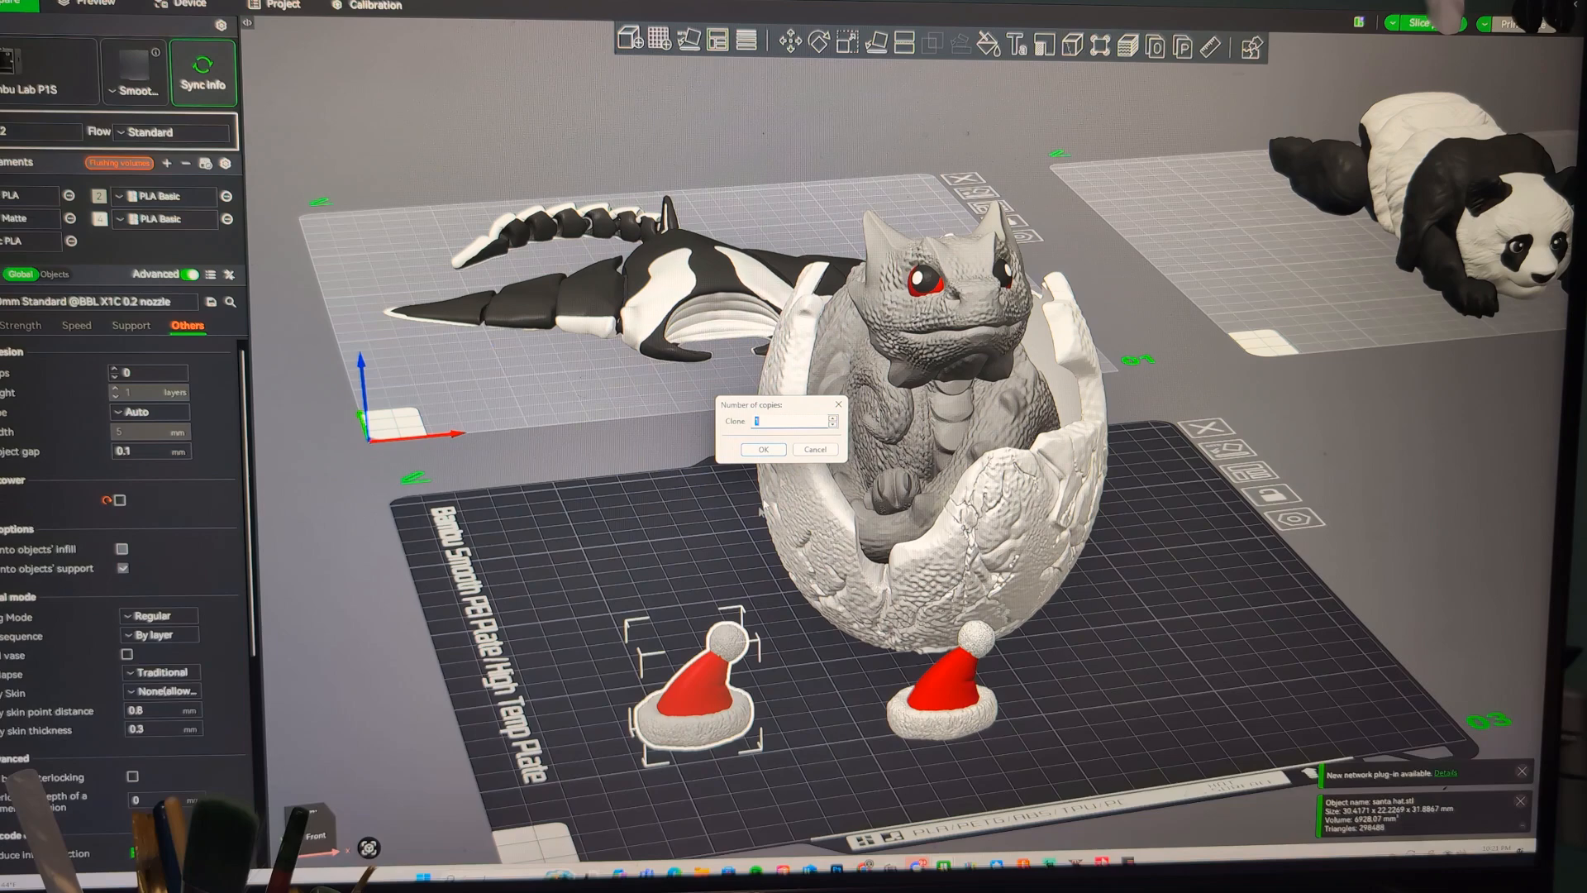
left_click(762, 448)
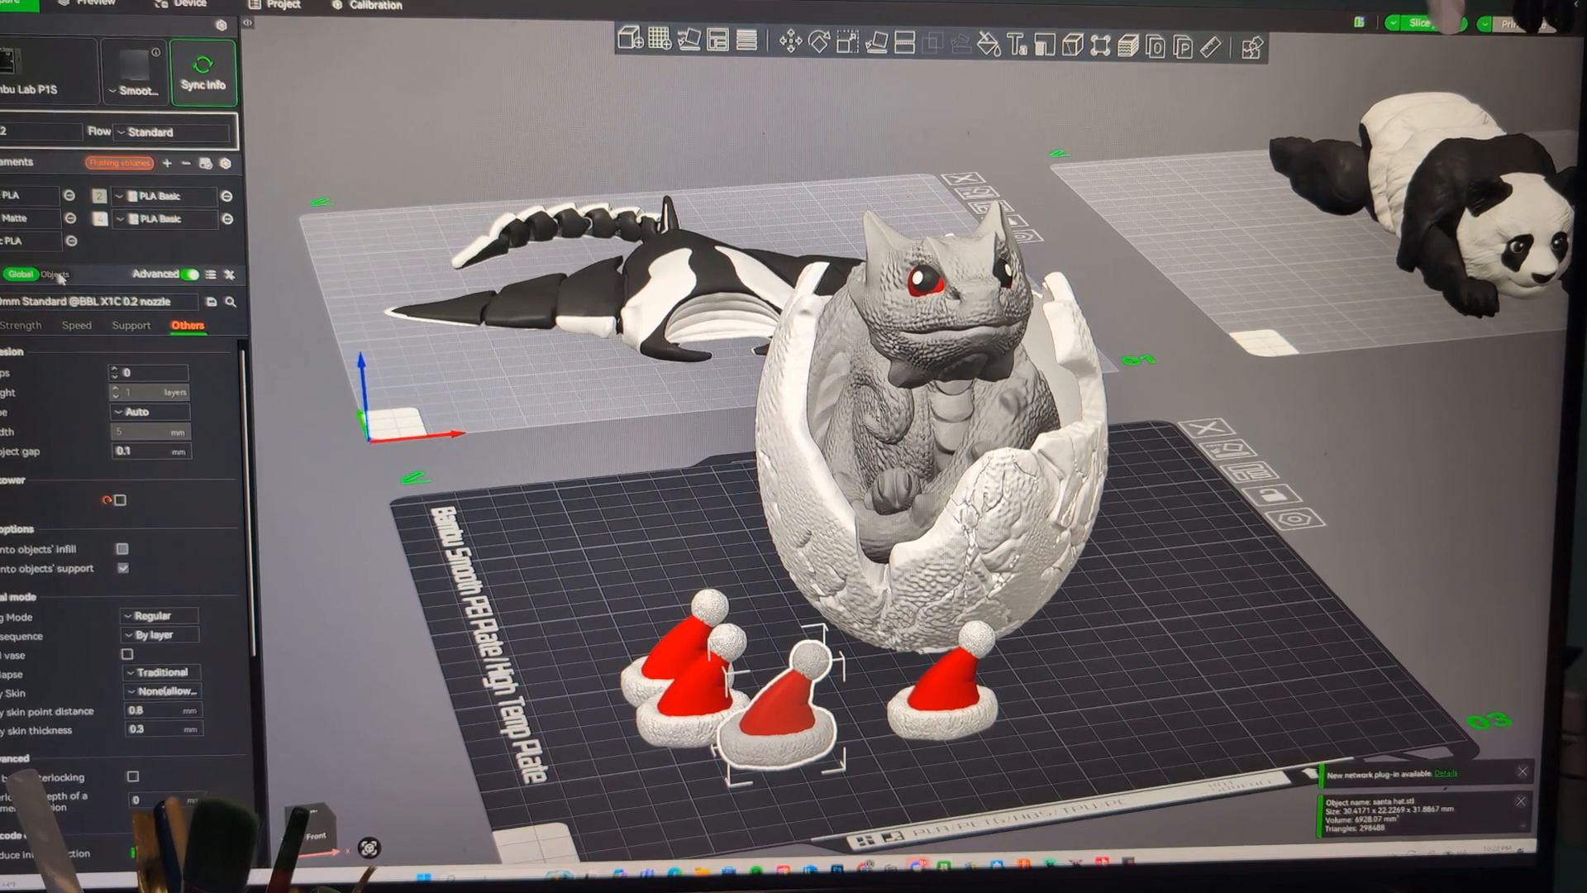
Switch the sidebar to Objects and select the dragon egg together with one hat
left_click(56, 274)
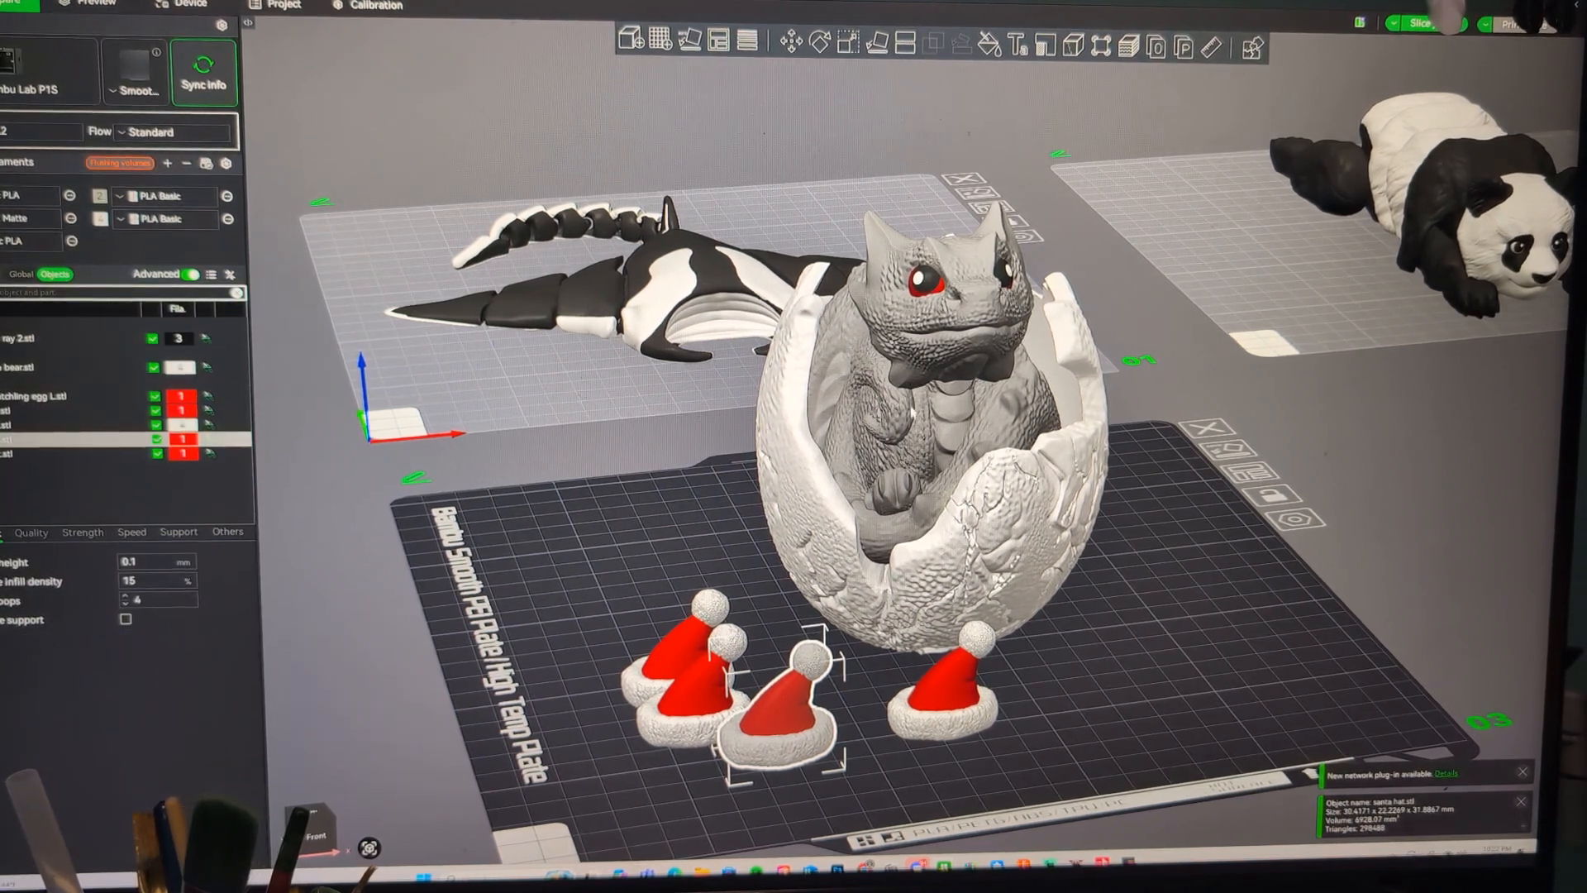
left_click(911, 405)
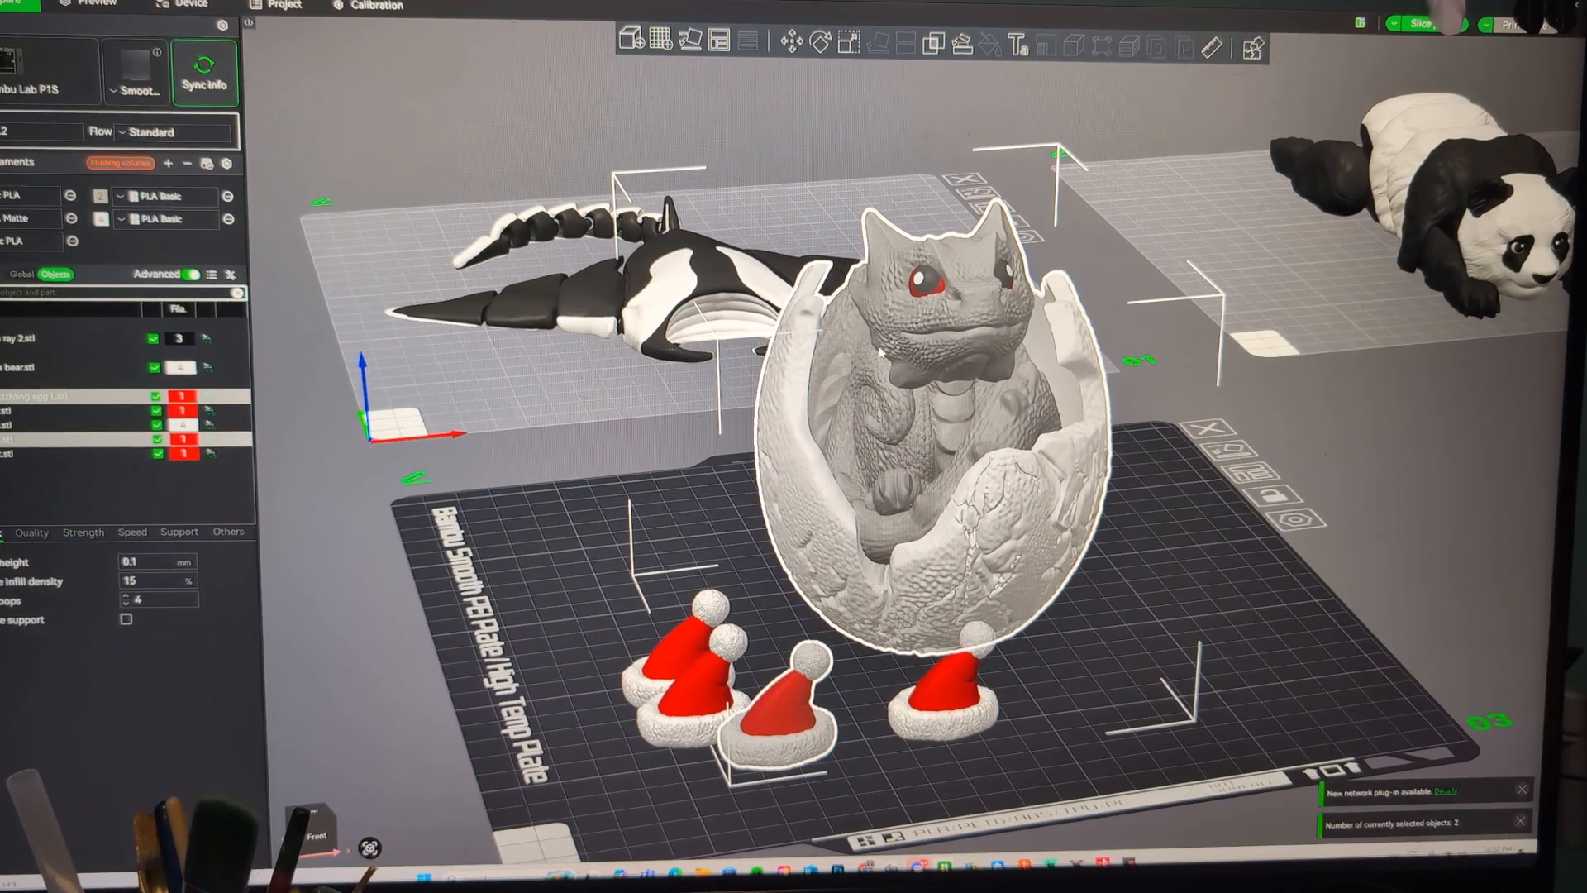
Merge the selected dragon egg and Santa hat into one assembly object
right_click(881, 349)
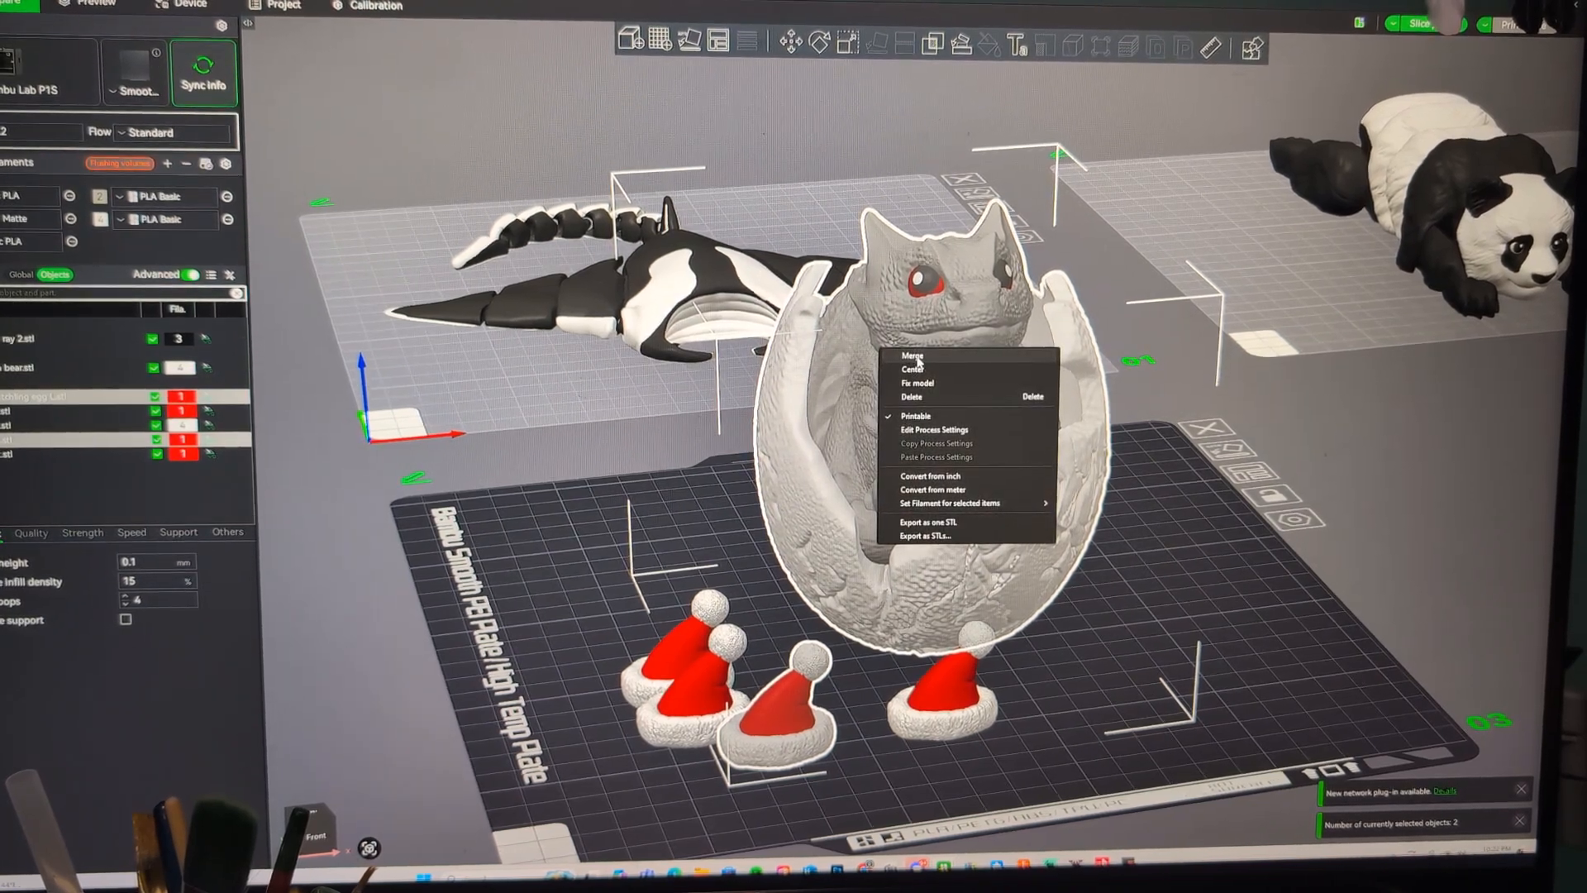
left_click(912, 354)
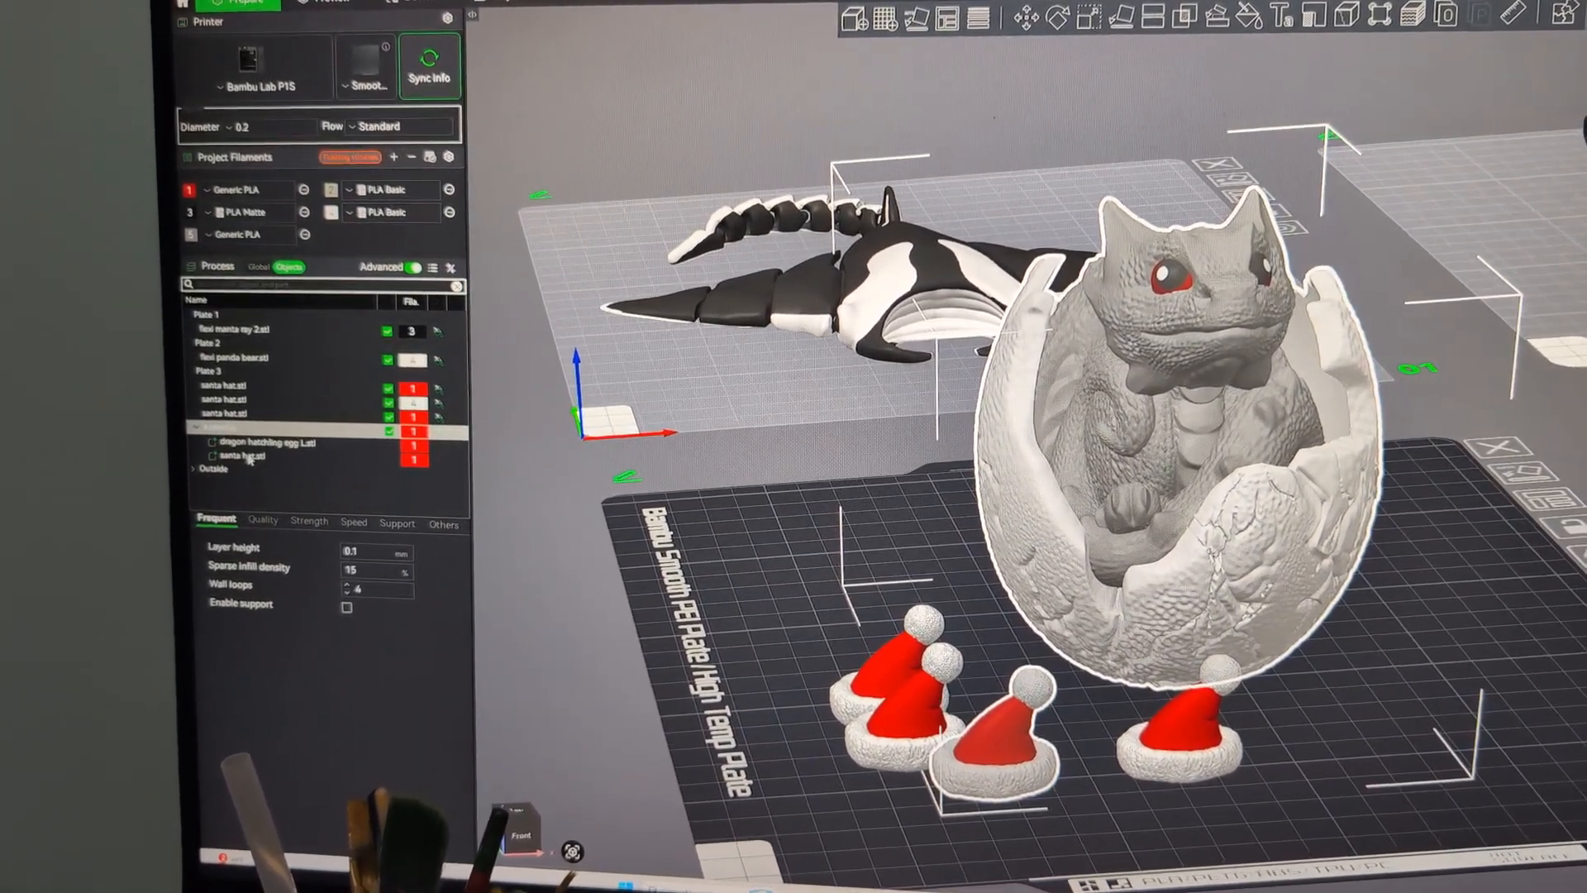
Move, rotate and scale the merged hat so it sits tilted on the baby dragon's head
left_click(243, 454)
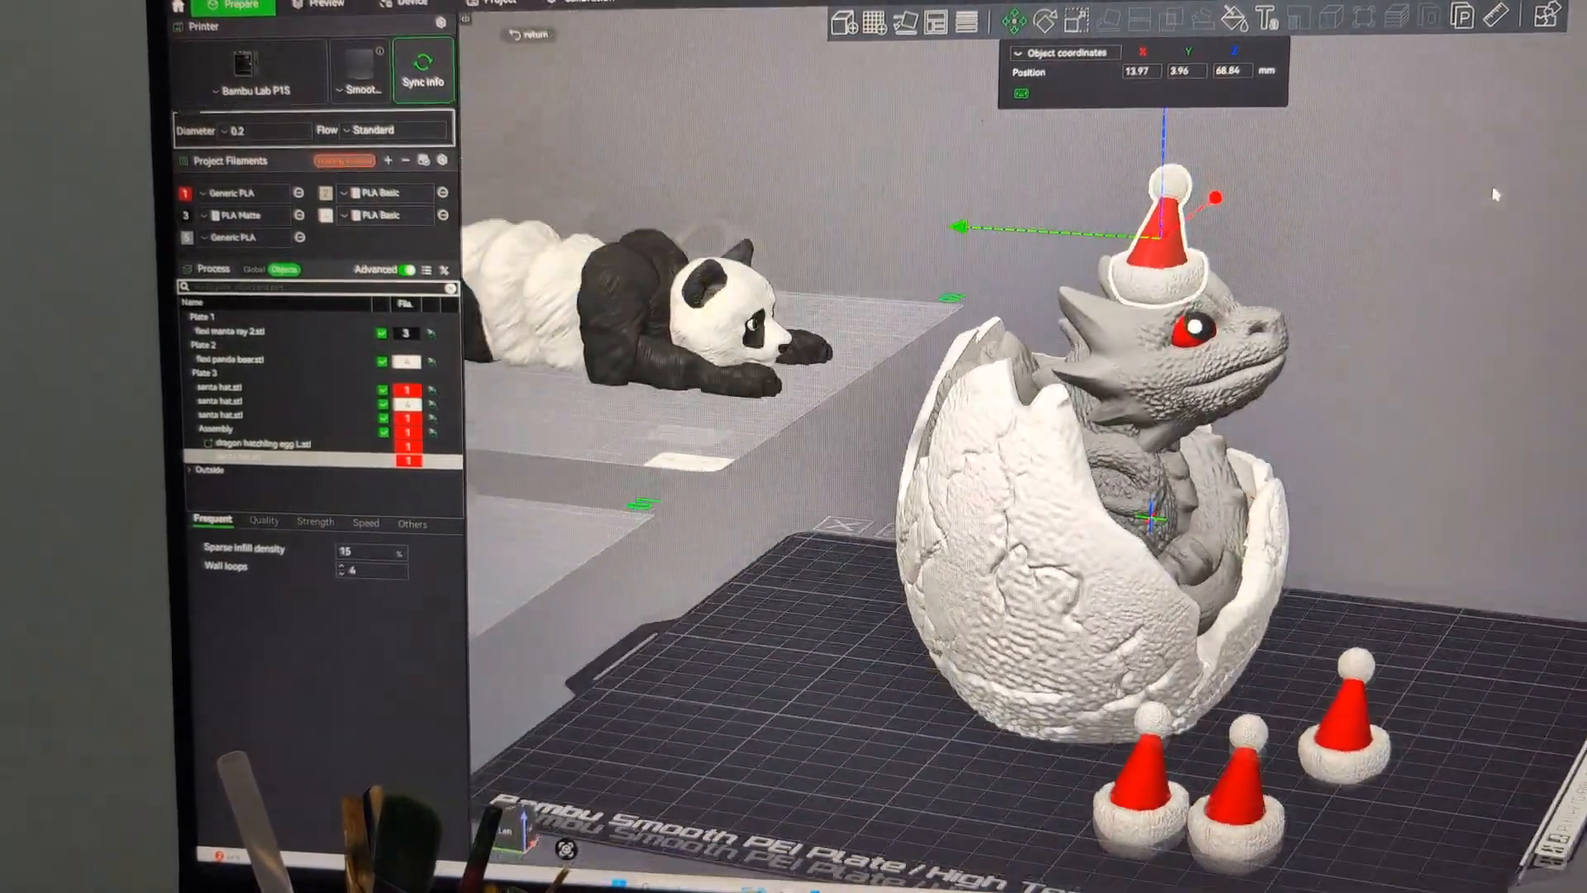
left_click(1044, 21)
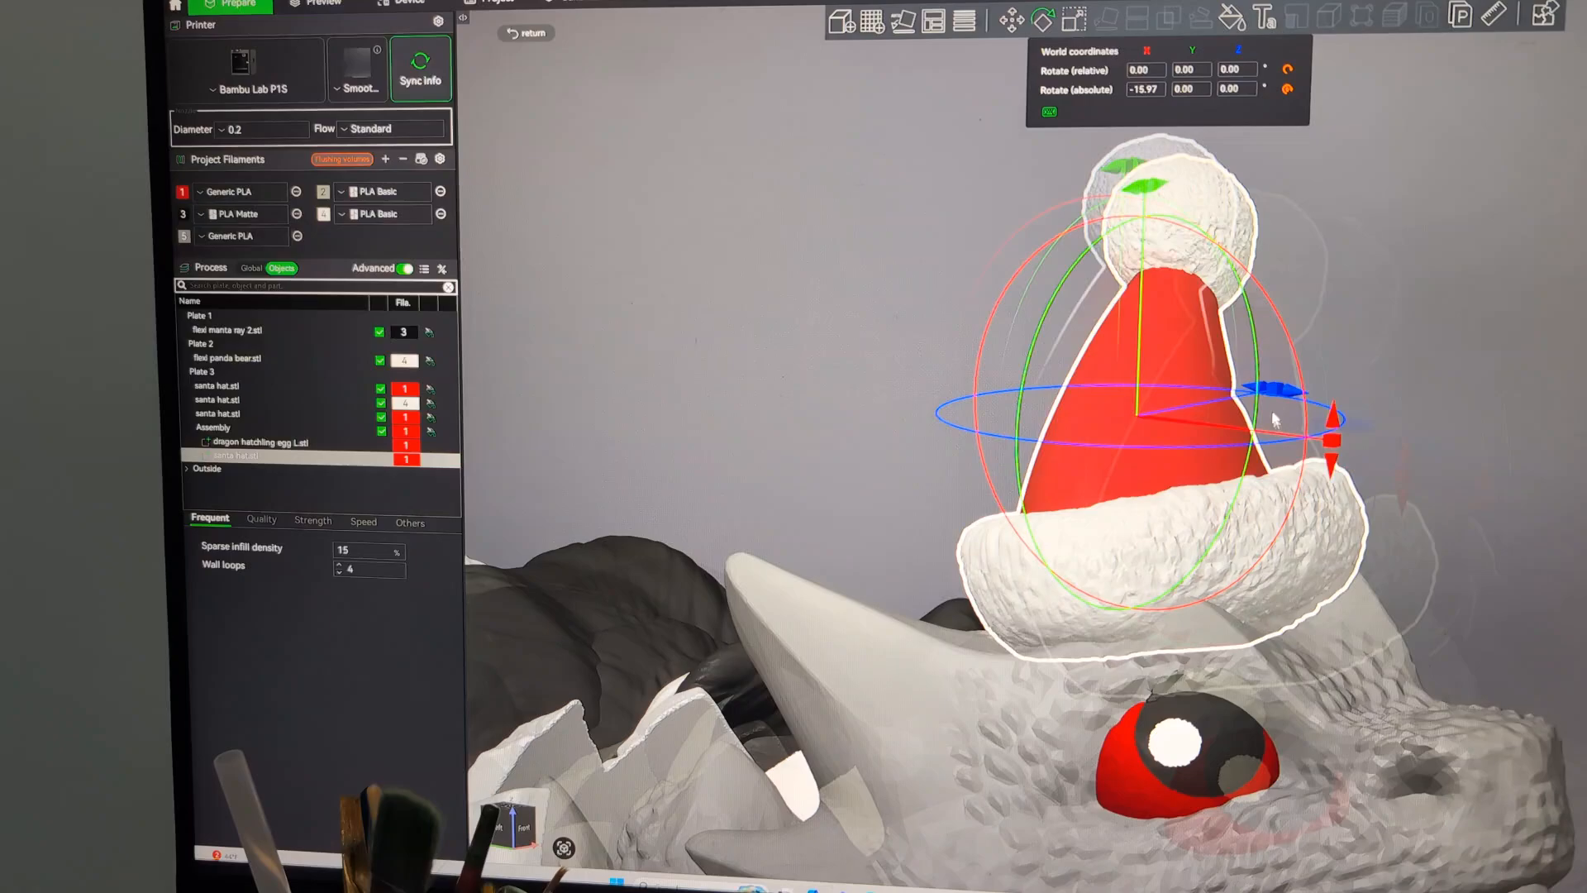
left_click(1005, 20)
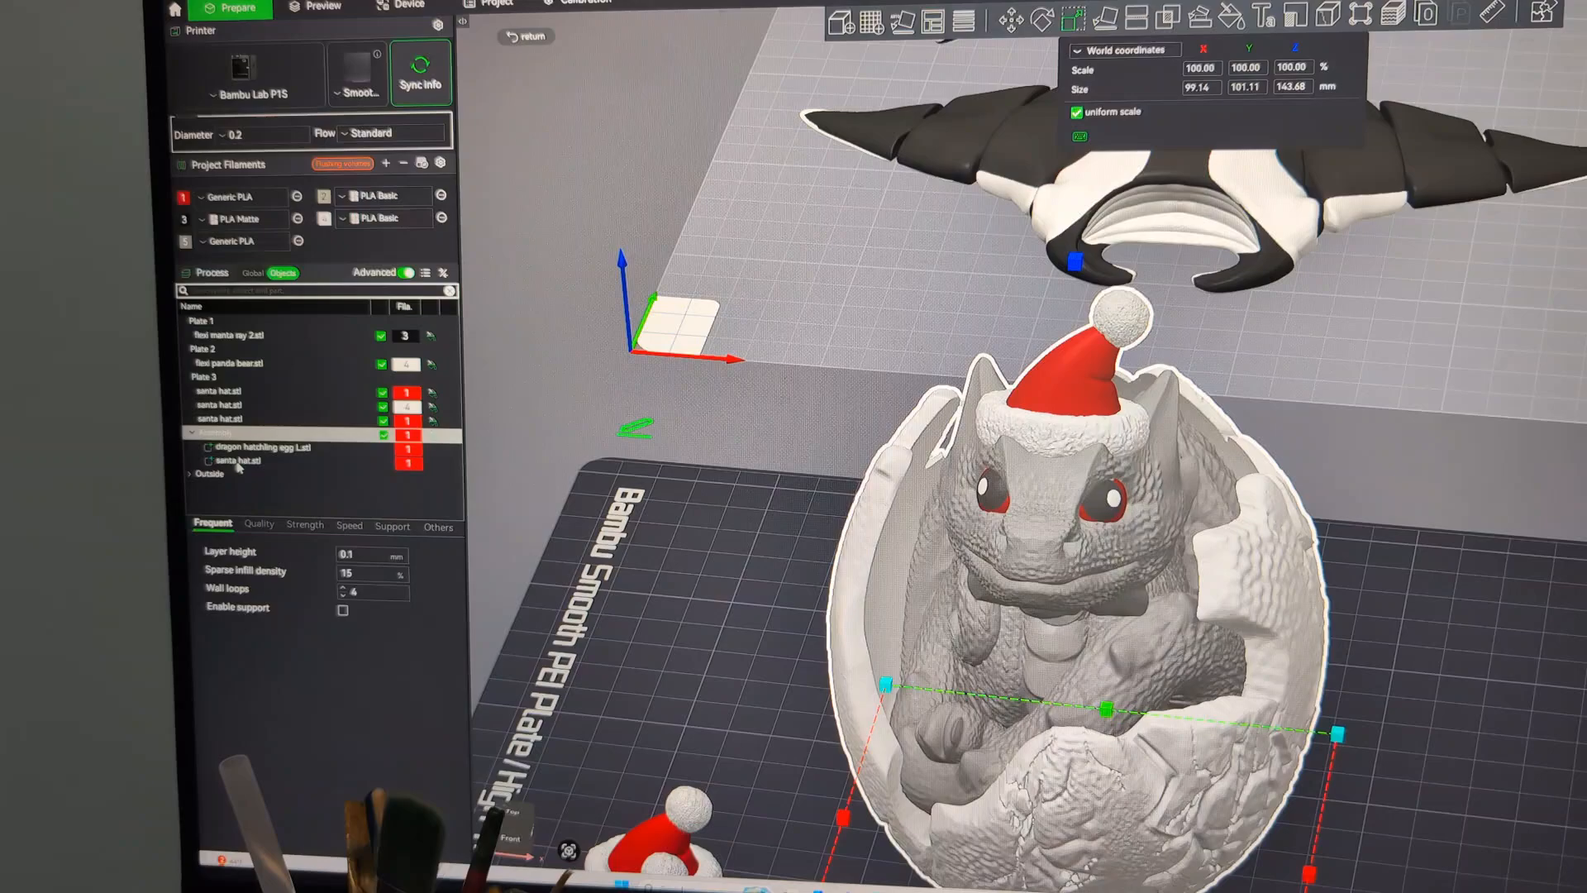
left_click(235, 461)
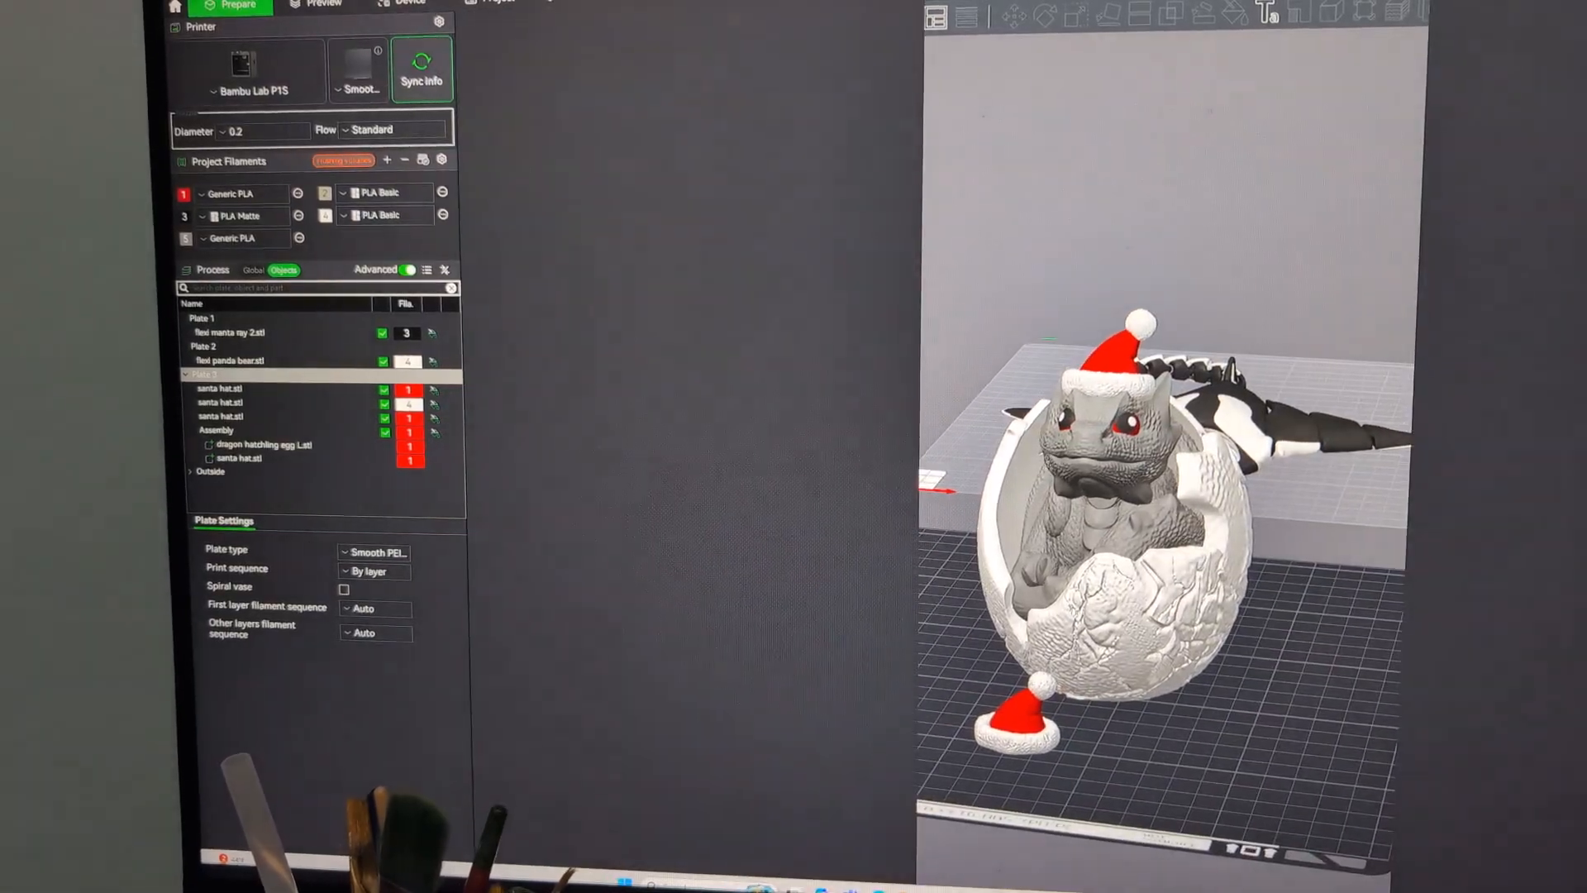
Slice the dragon egg plate, check the preview, and return to Prepare for arranging
left_click(1442, 19)
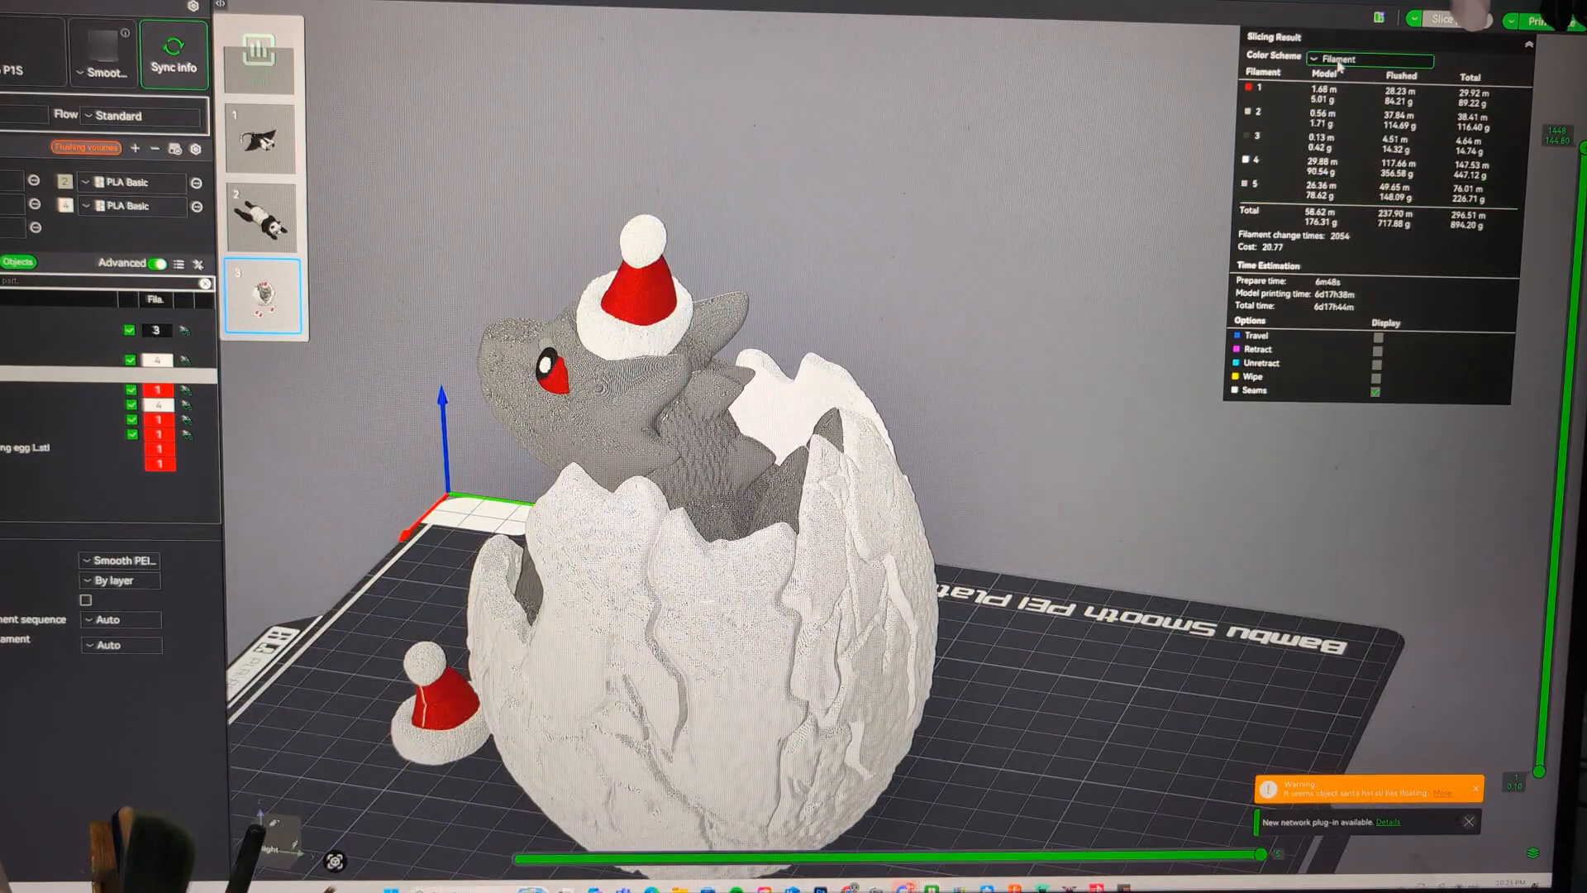
left_click(1367, 60)
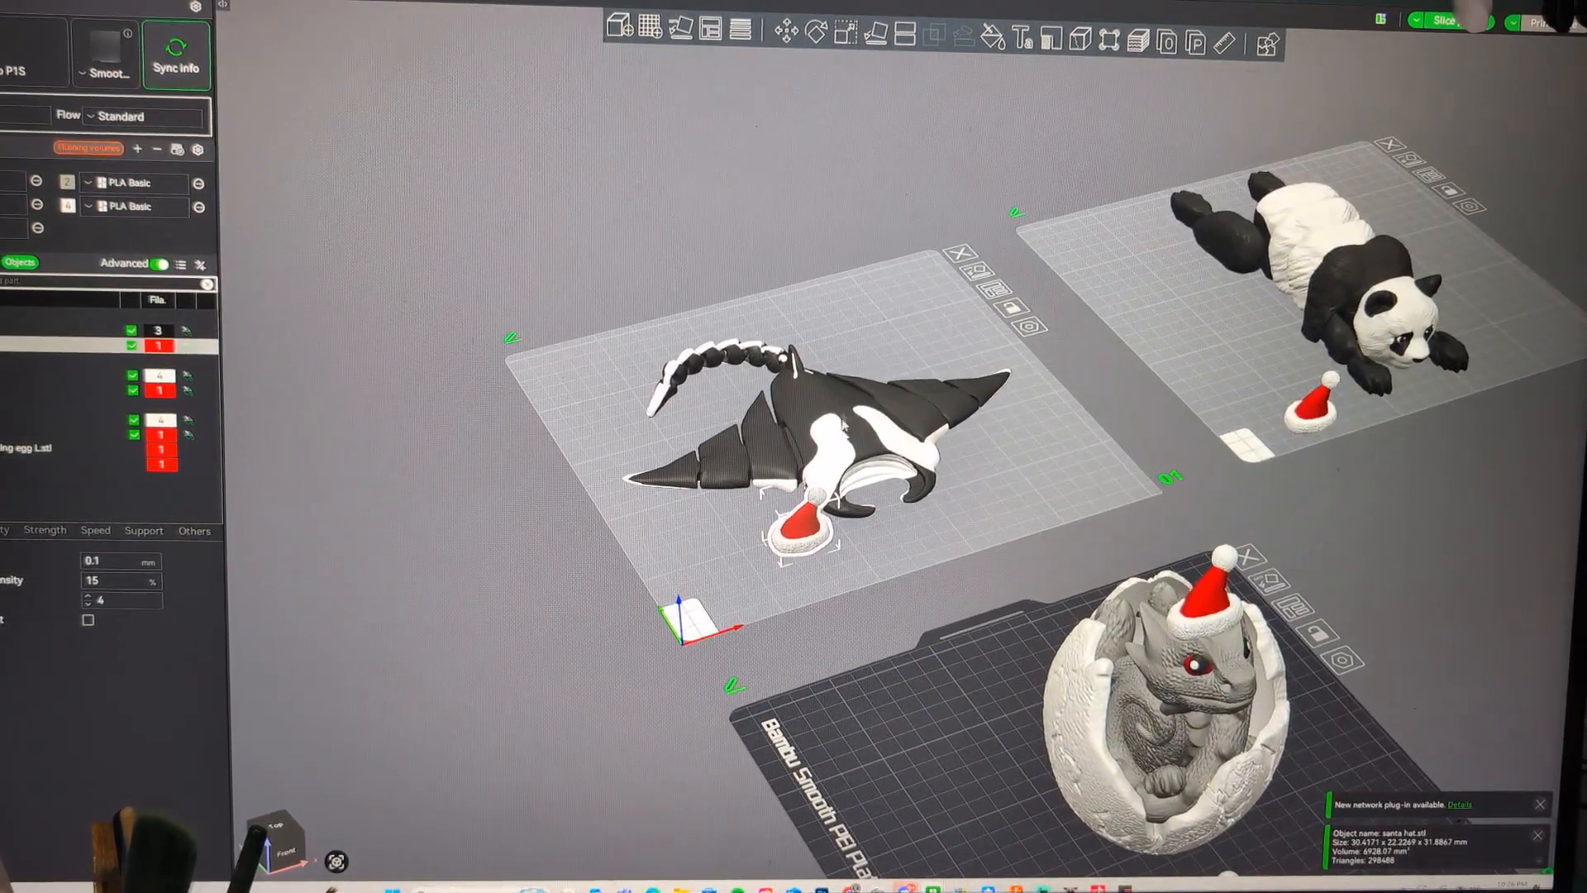
Place the plate 1 hat on the manta ray's head and enlarge it to about 129%
left_click(811, 425)
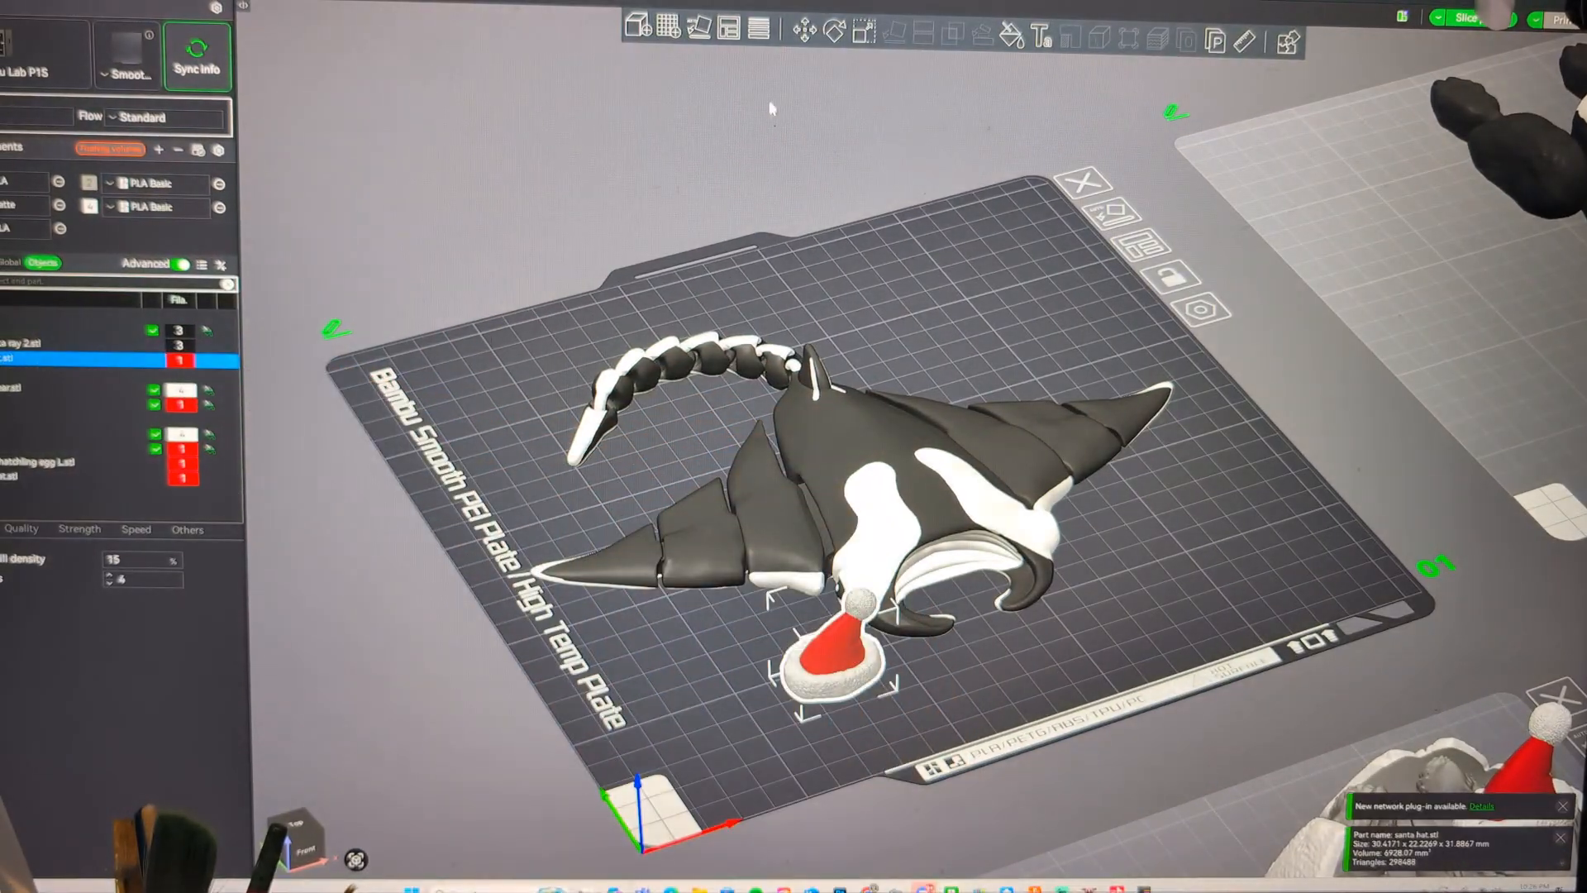
left_click(805, 32)
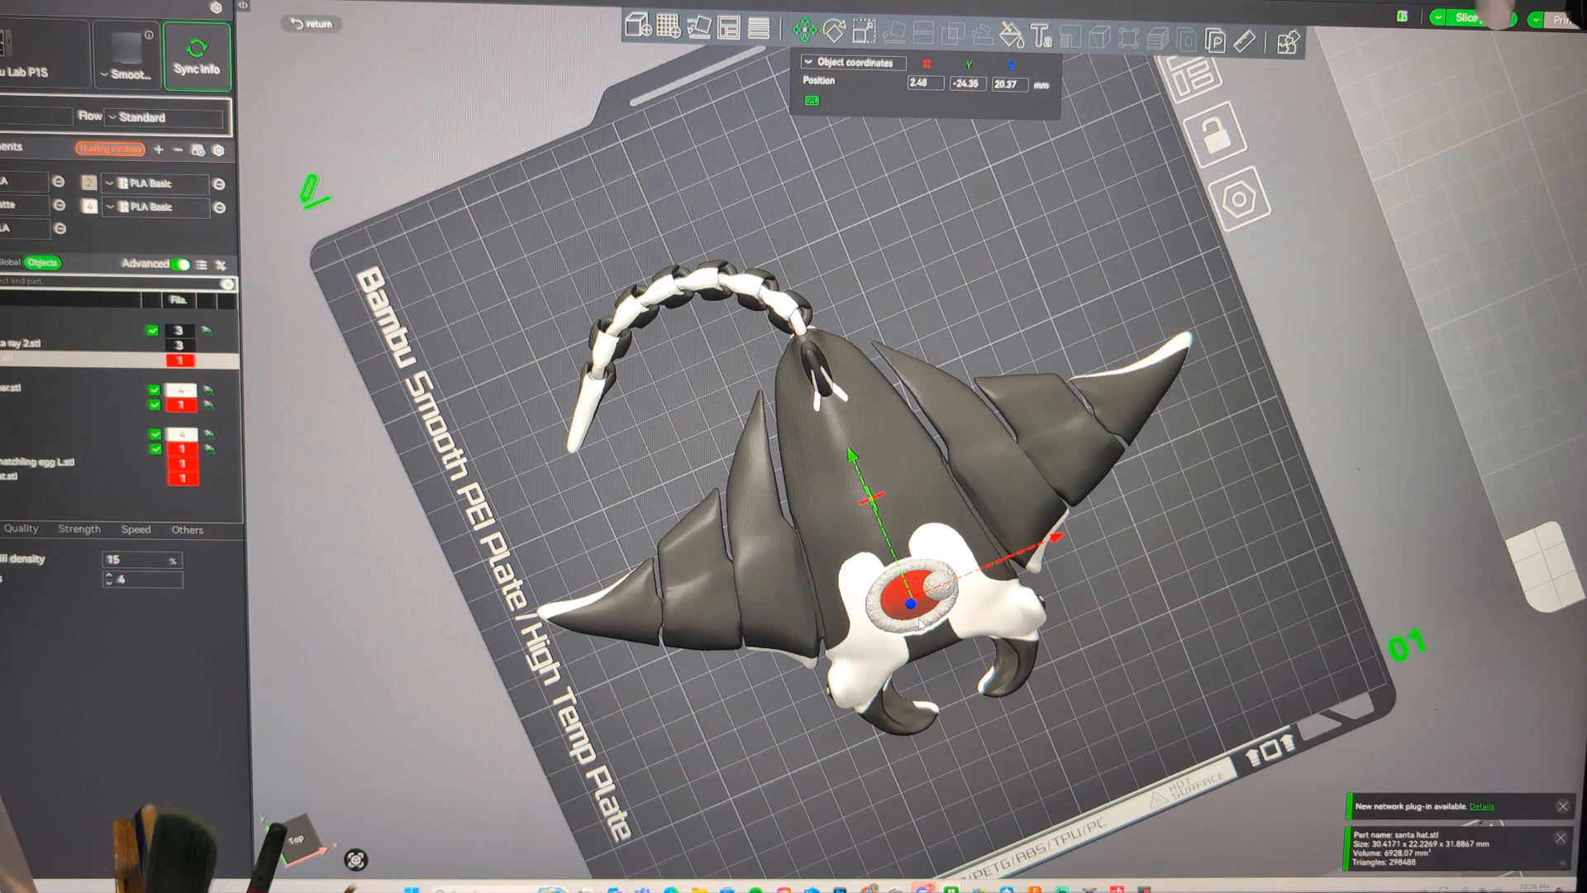
left_click(862, 30)
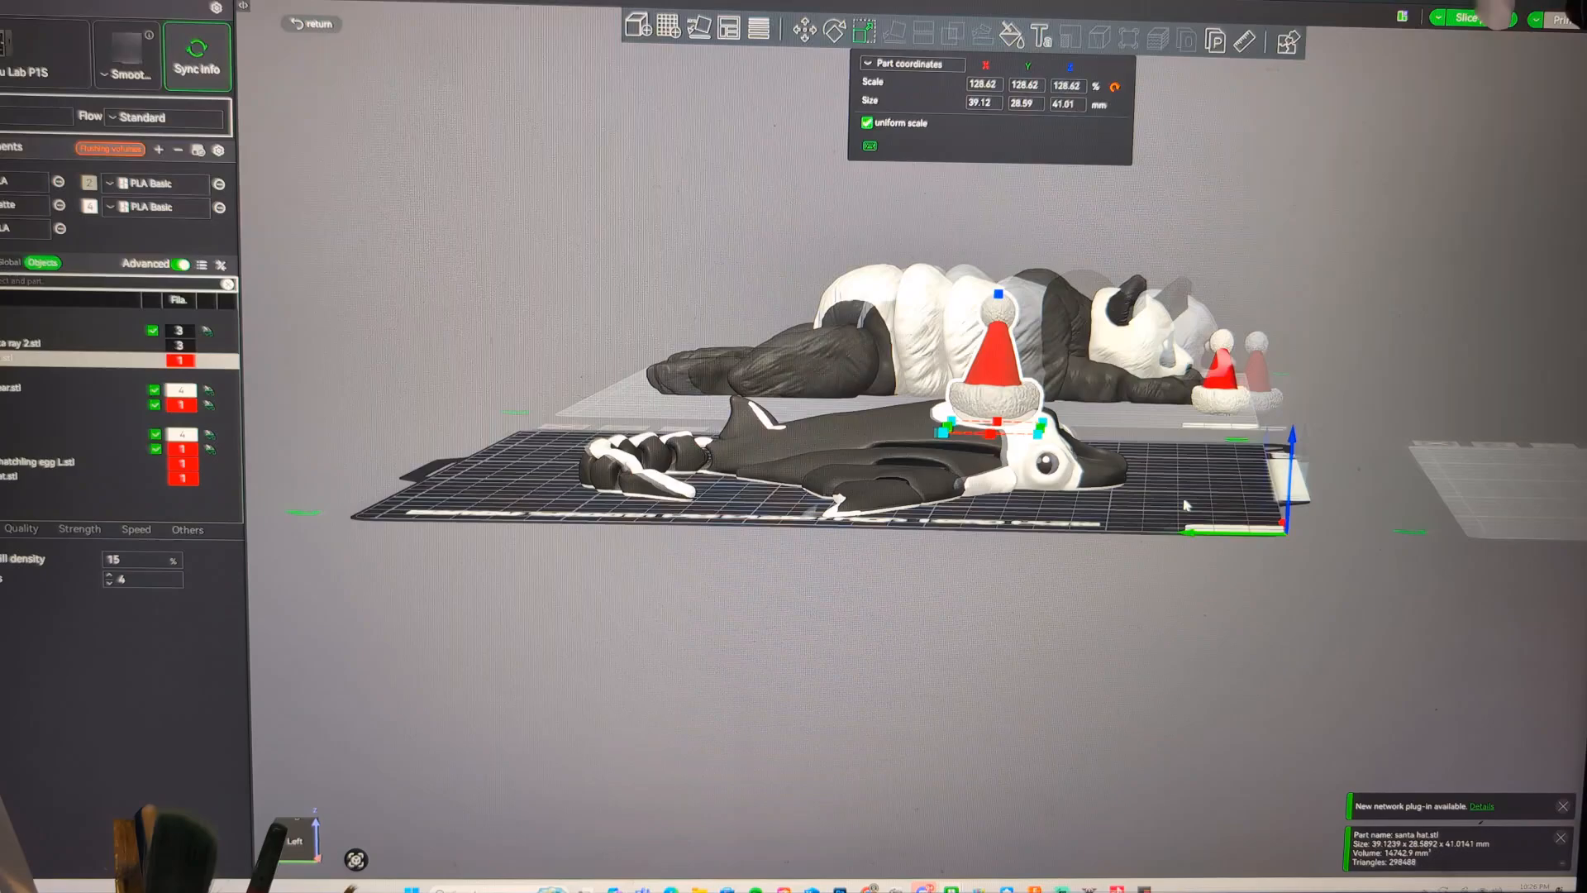
scroll("up", 3)
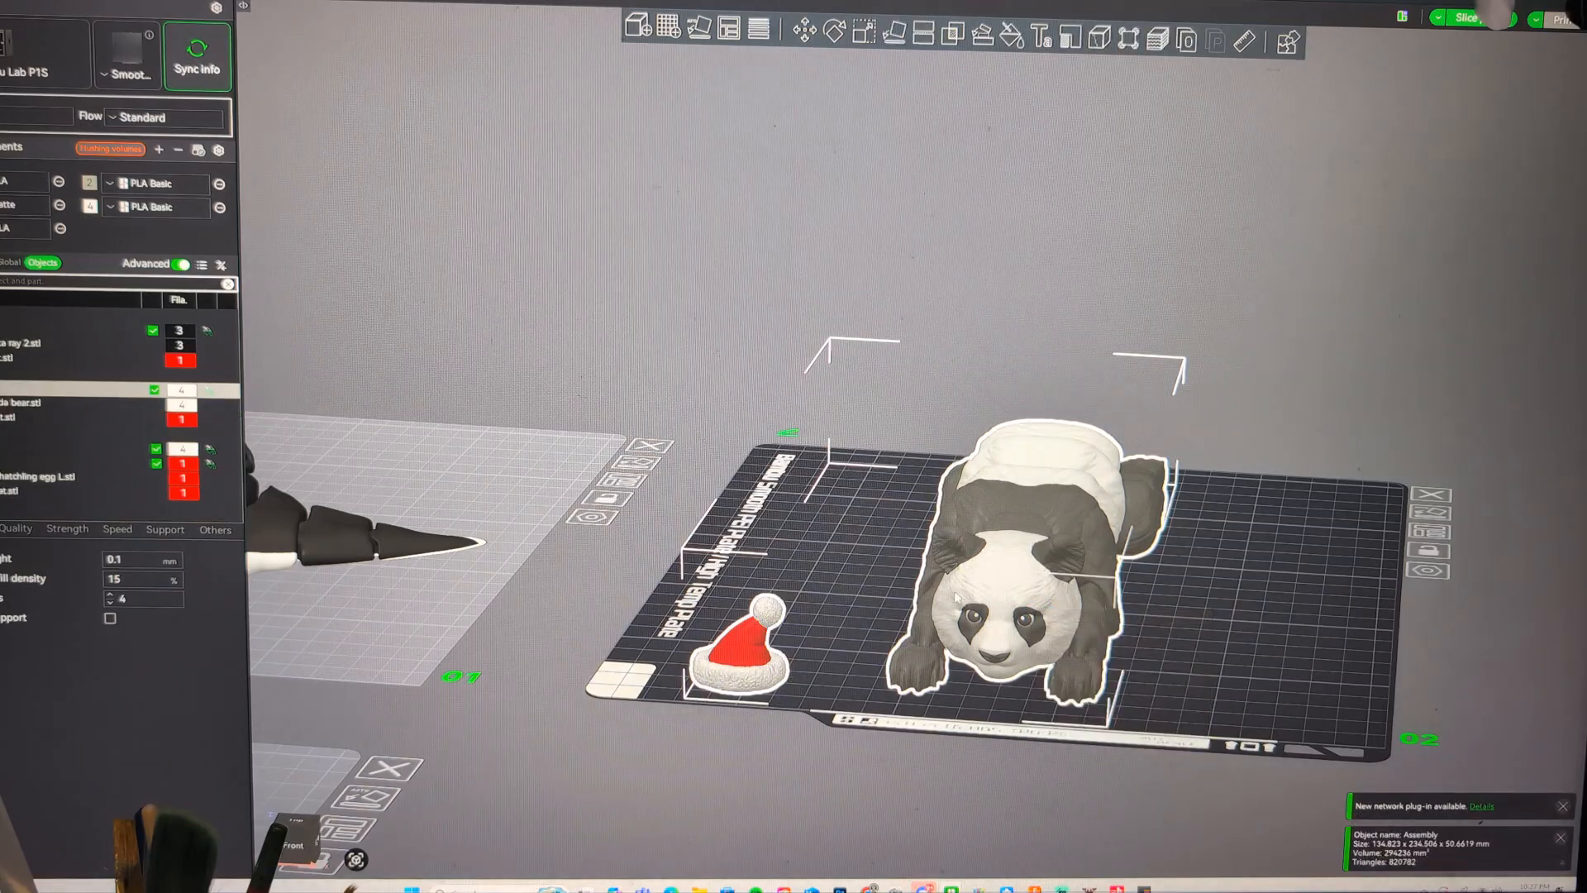
Enlarge the plate 2 hat and raise it onto the panda bear's head
left_click(749, 648)
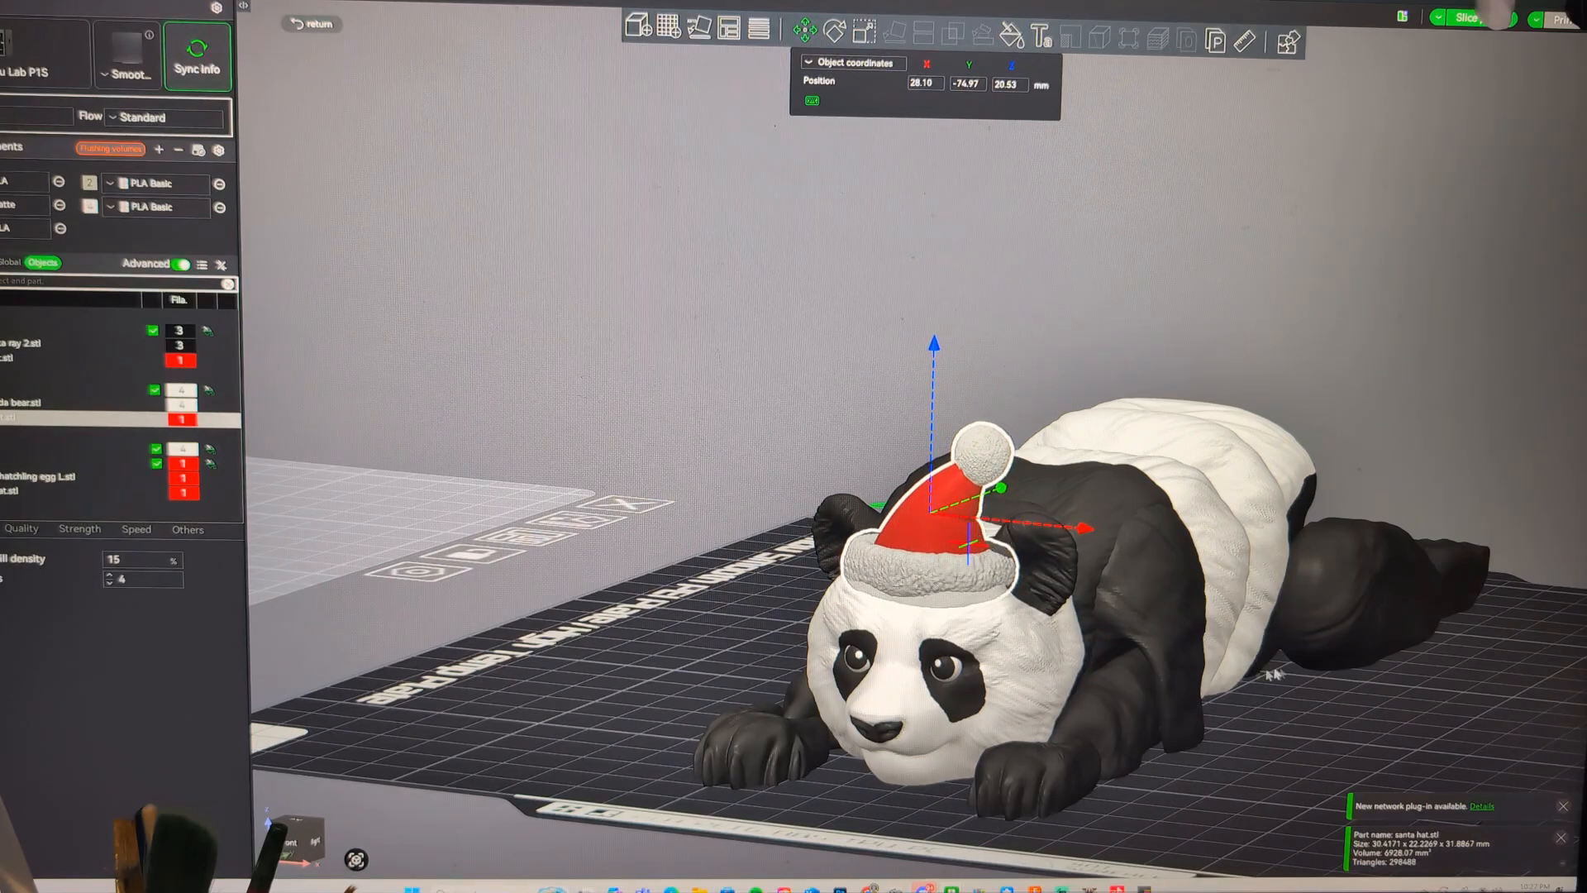
left_click(863, 30)
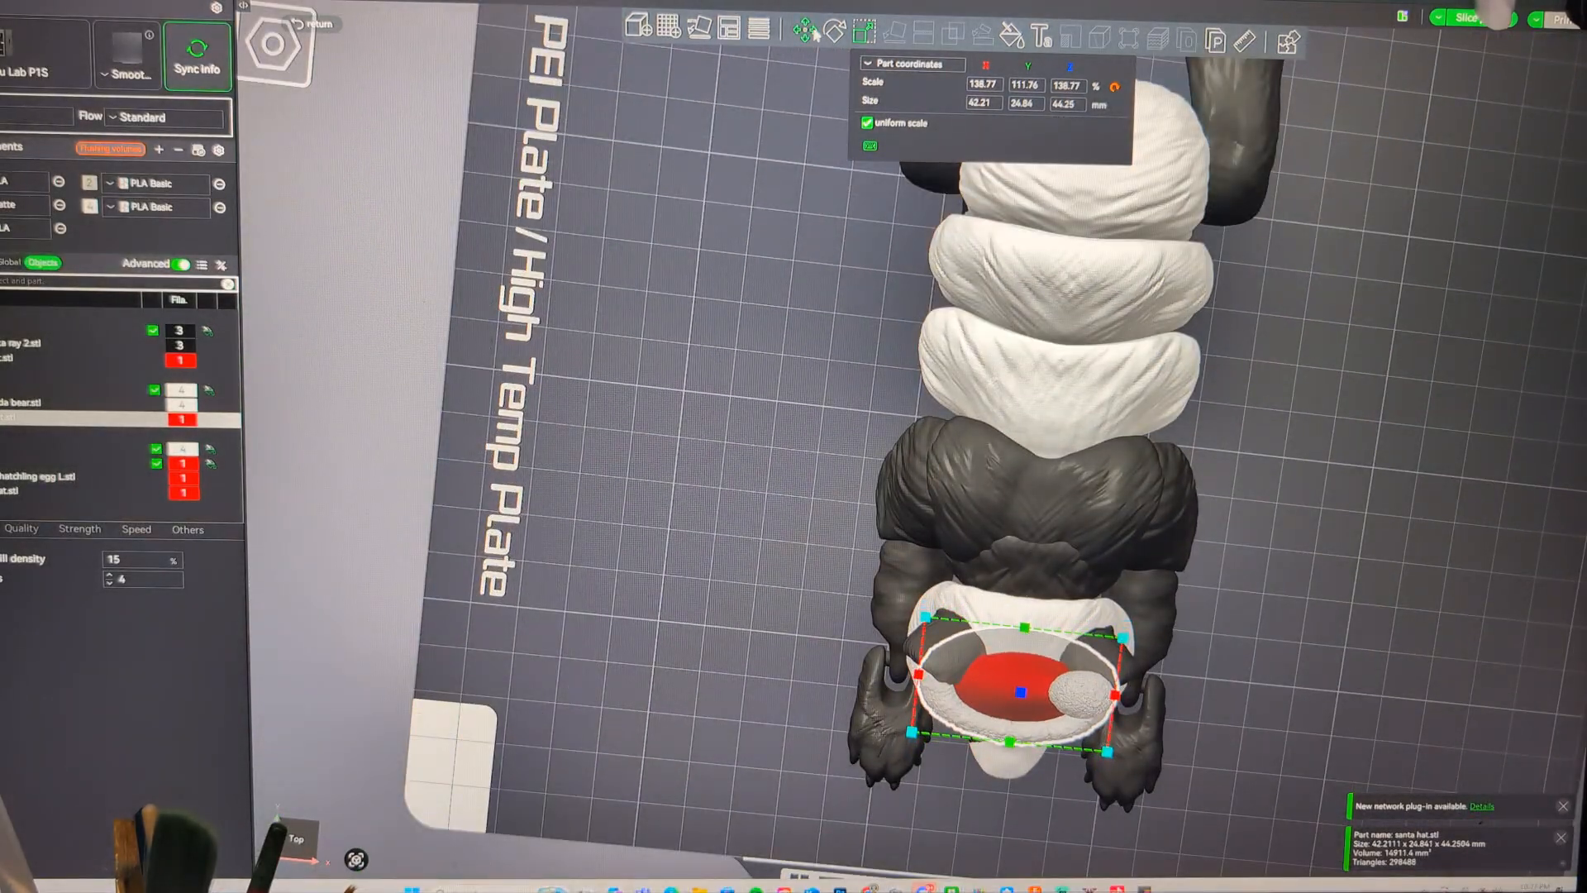
left_click(805, 28)
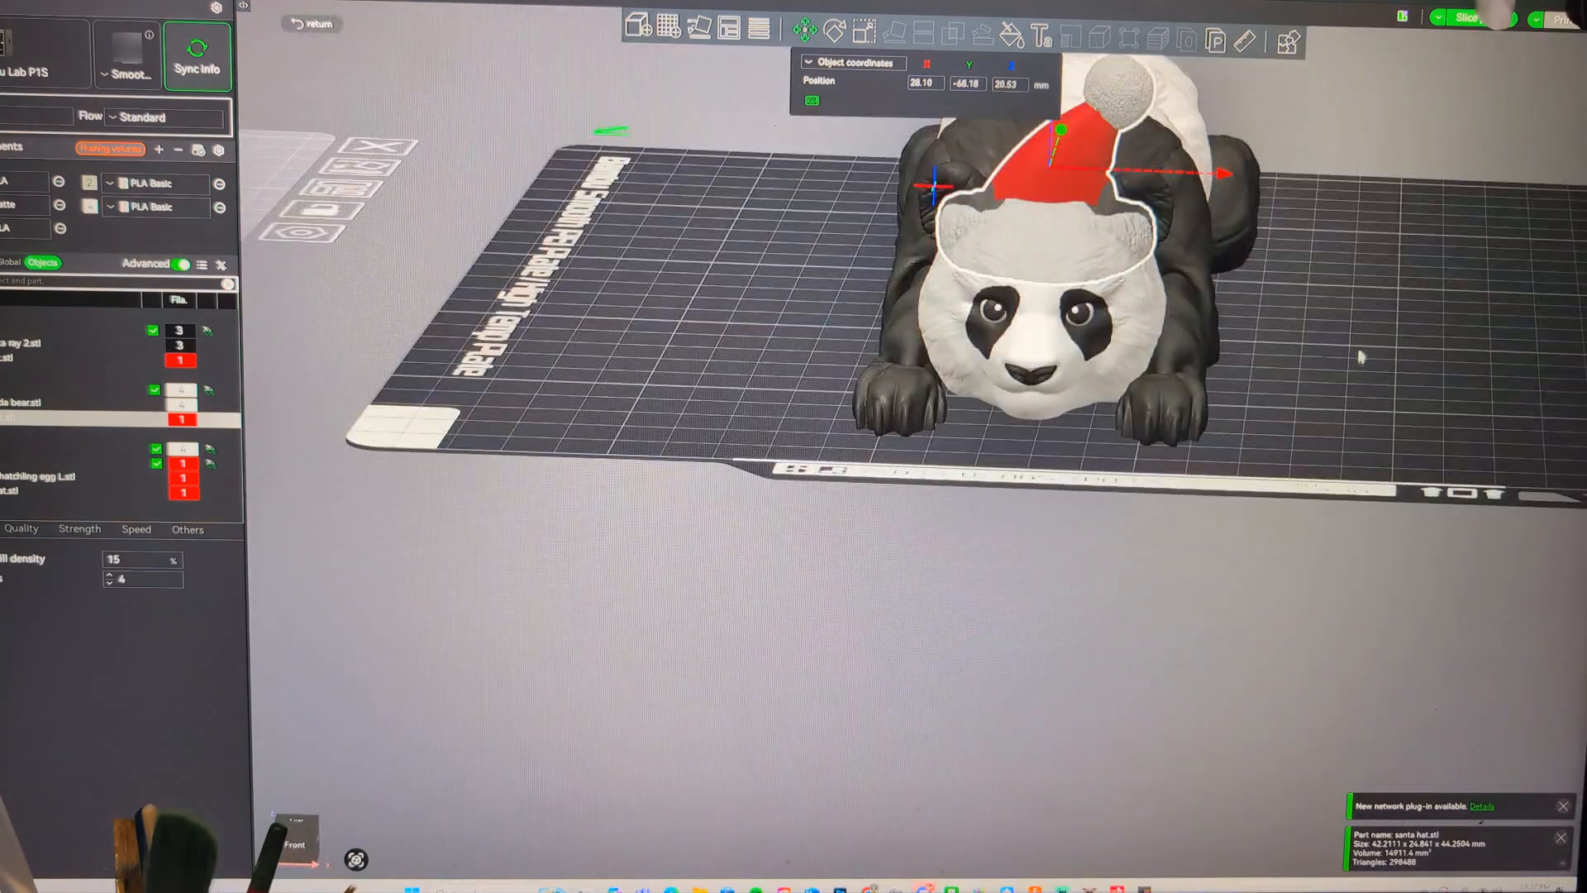
left_click(831, 30)
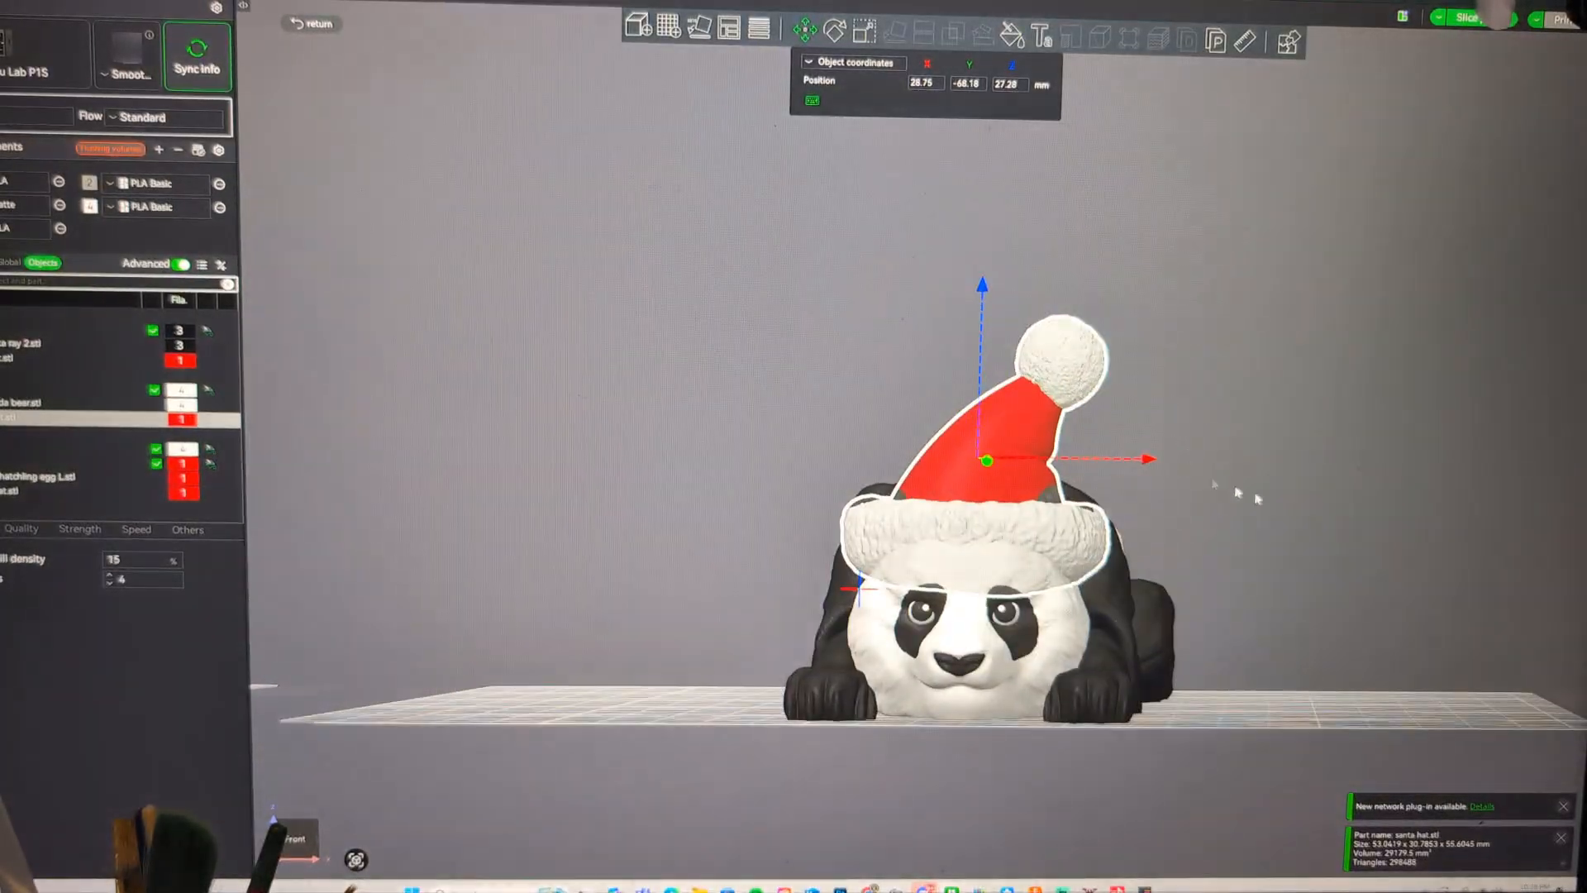
Shrink the panda's hat to about 105% and tilt it slightly on its head
left_click(865, 29)
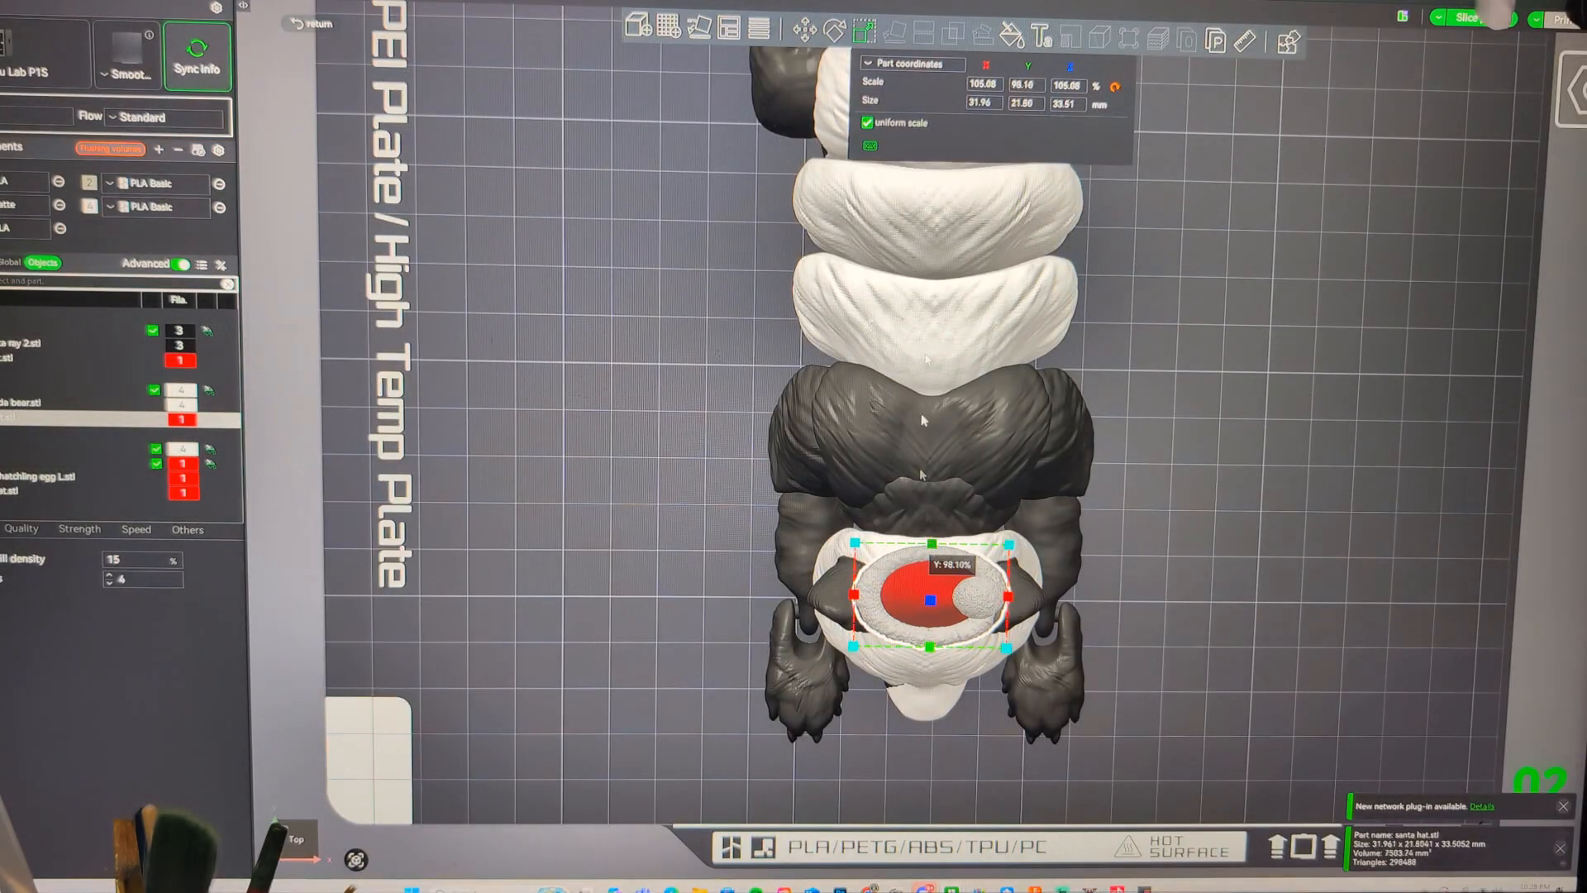
left_click(800, 30)
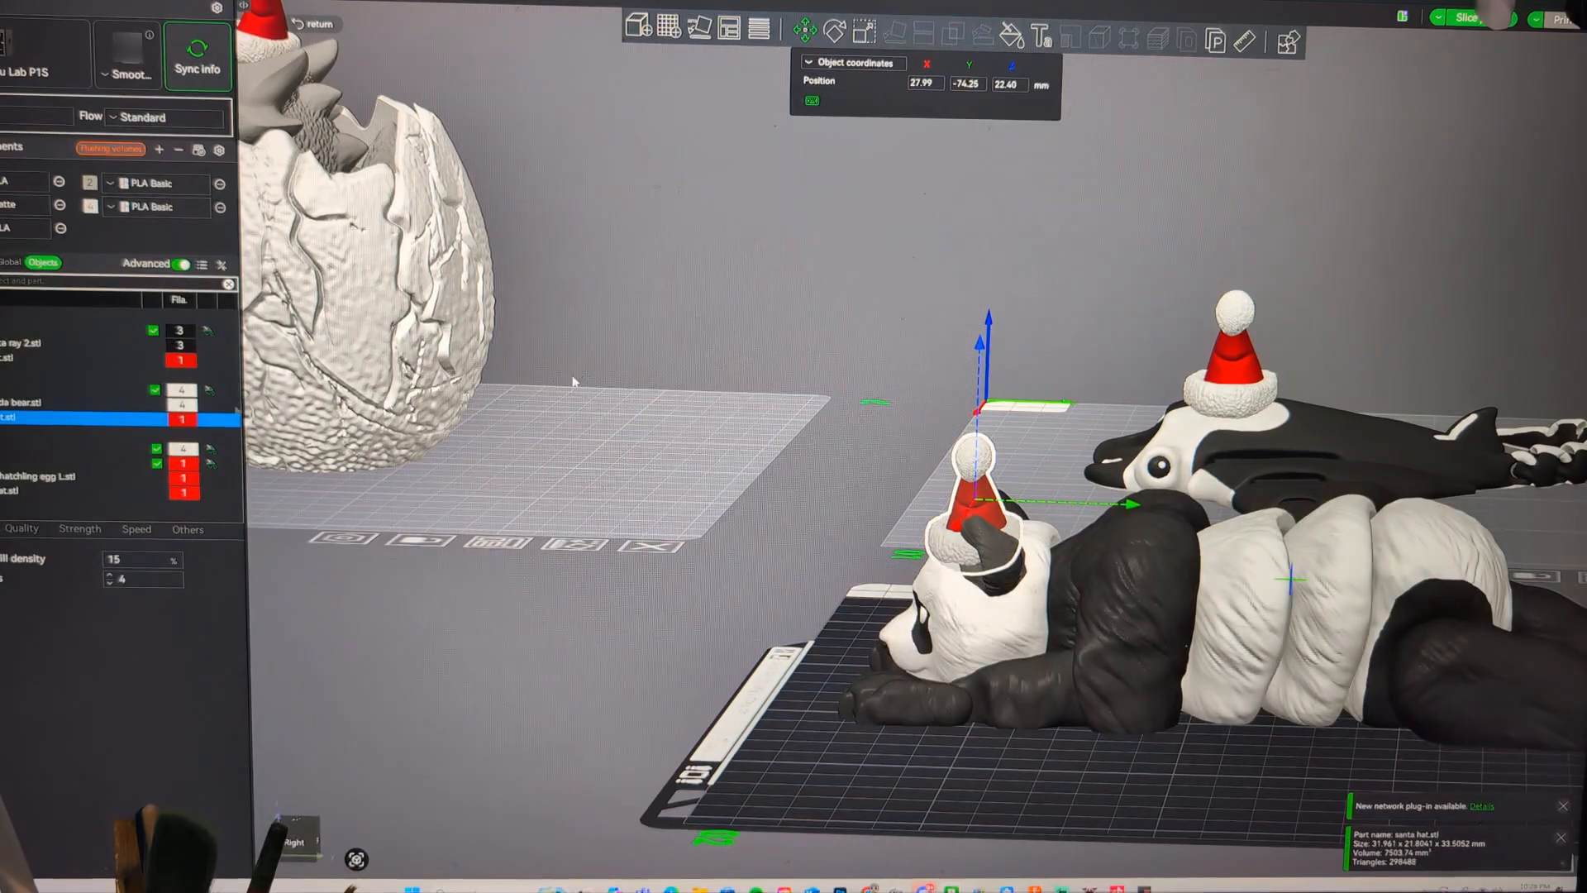
left_click(833, 32)
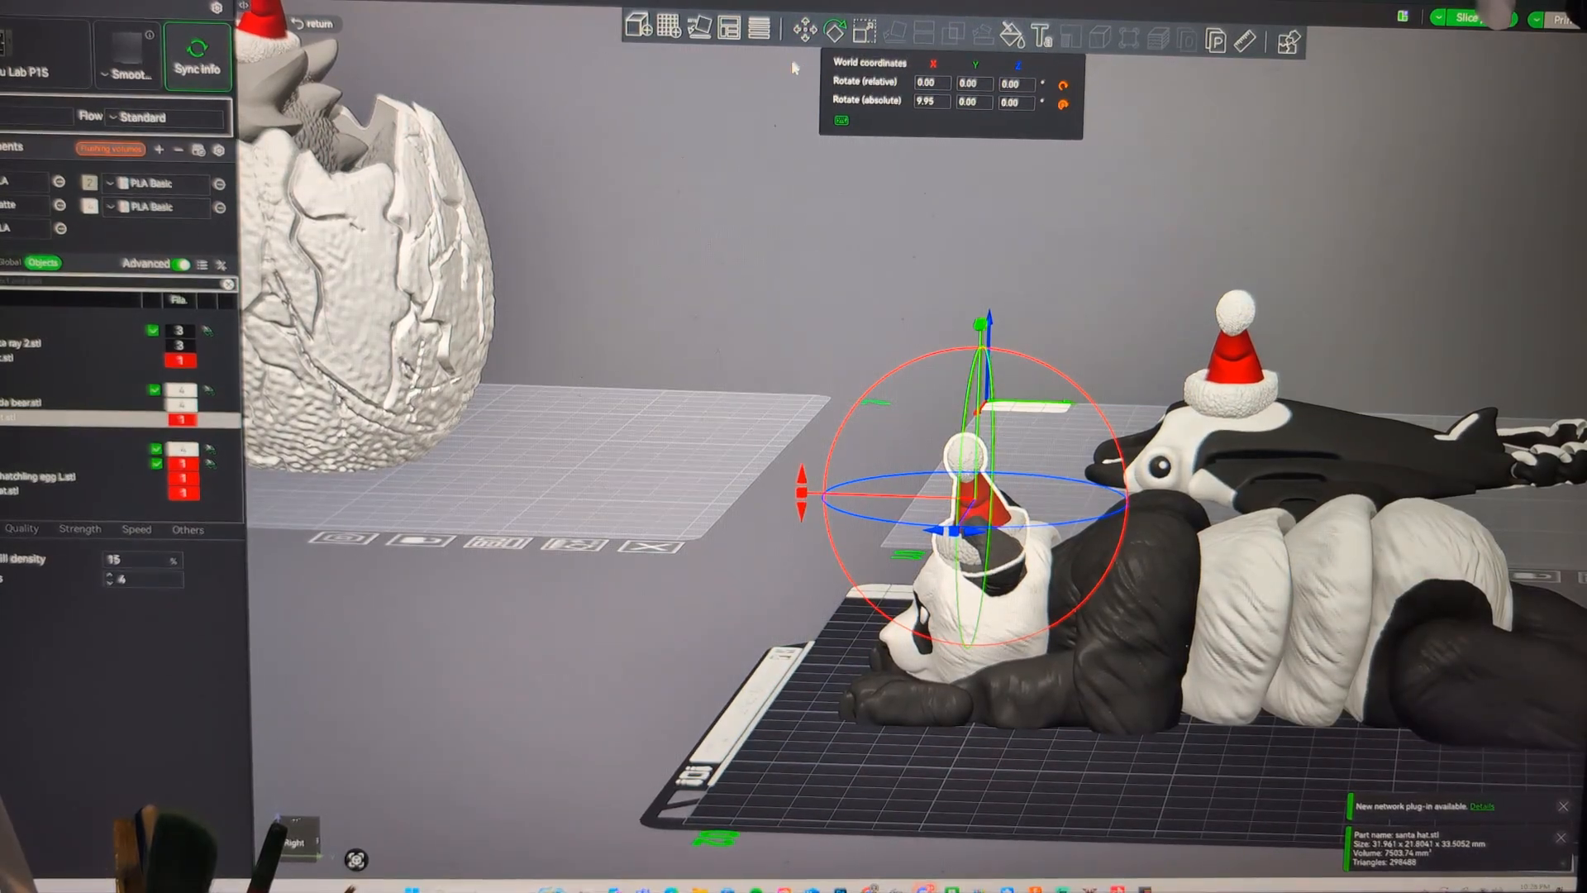
left_click(804, 30)
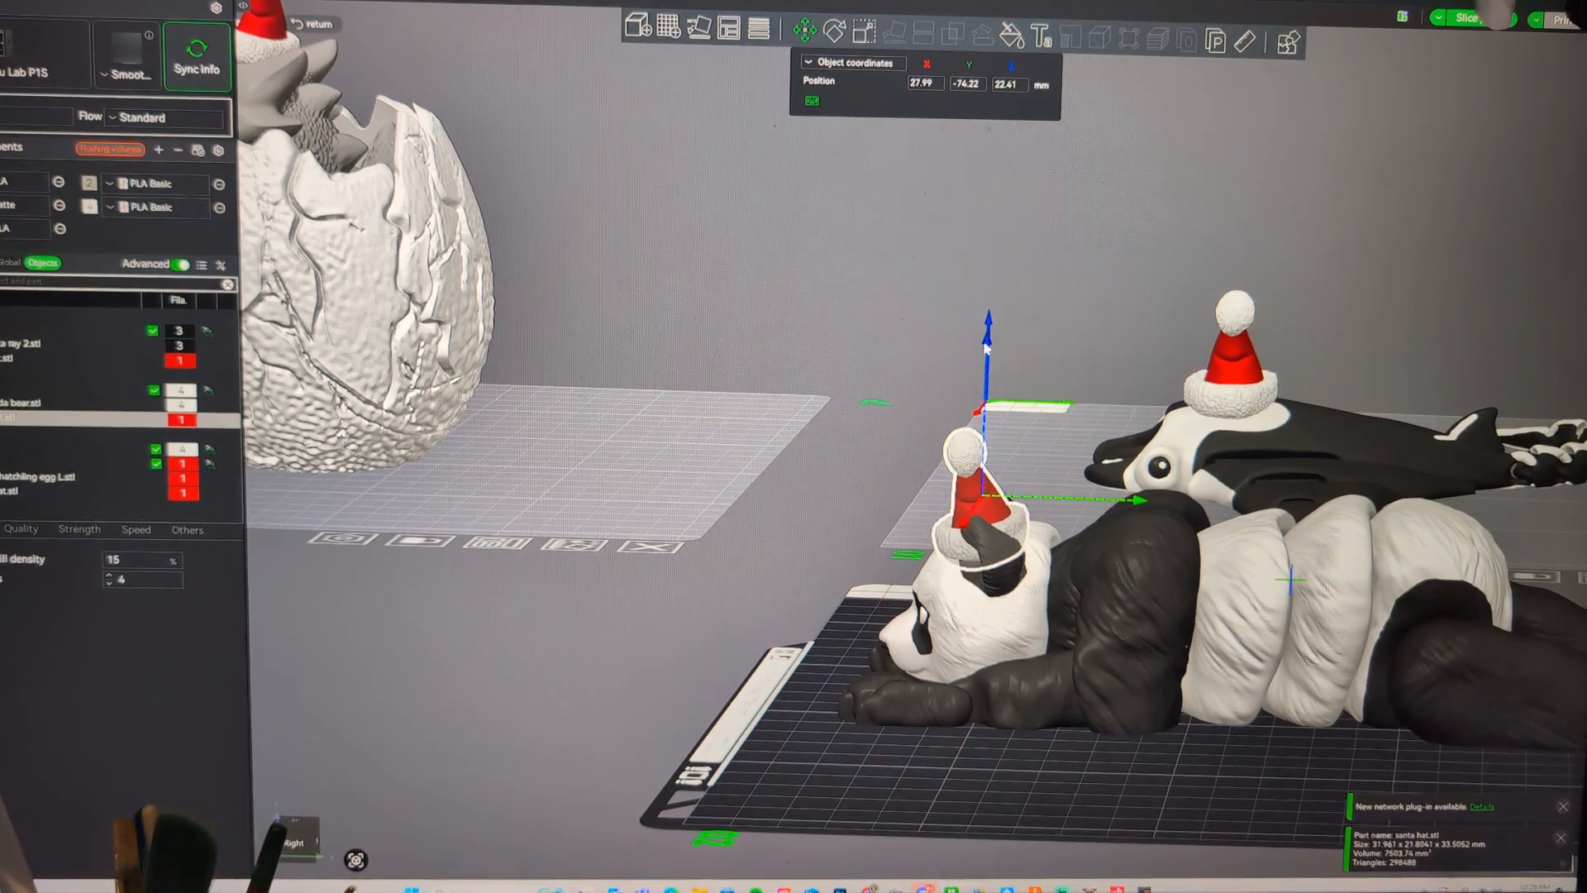